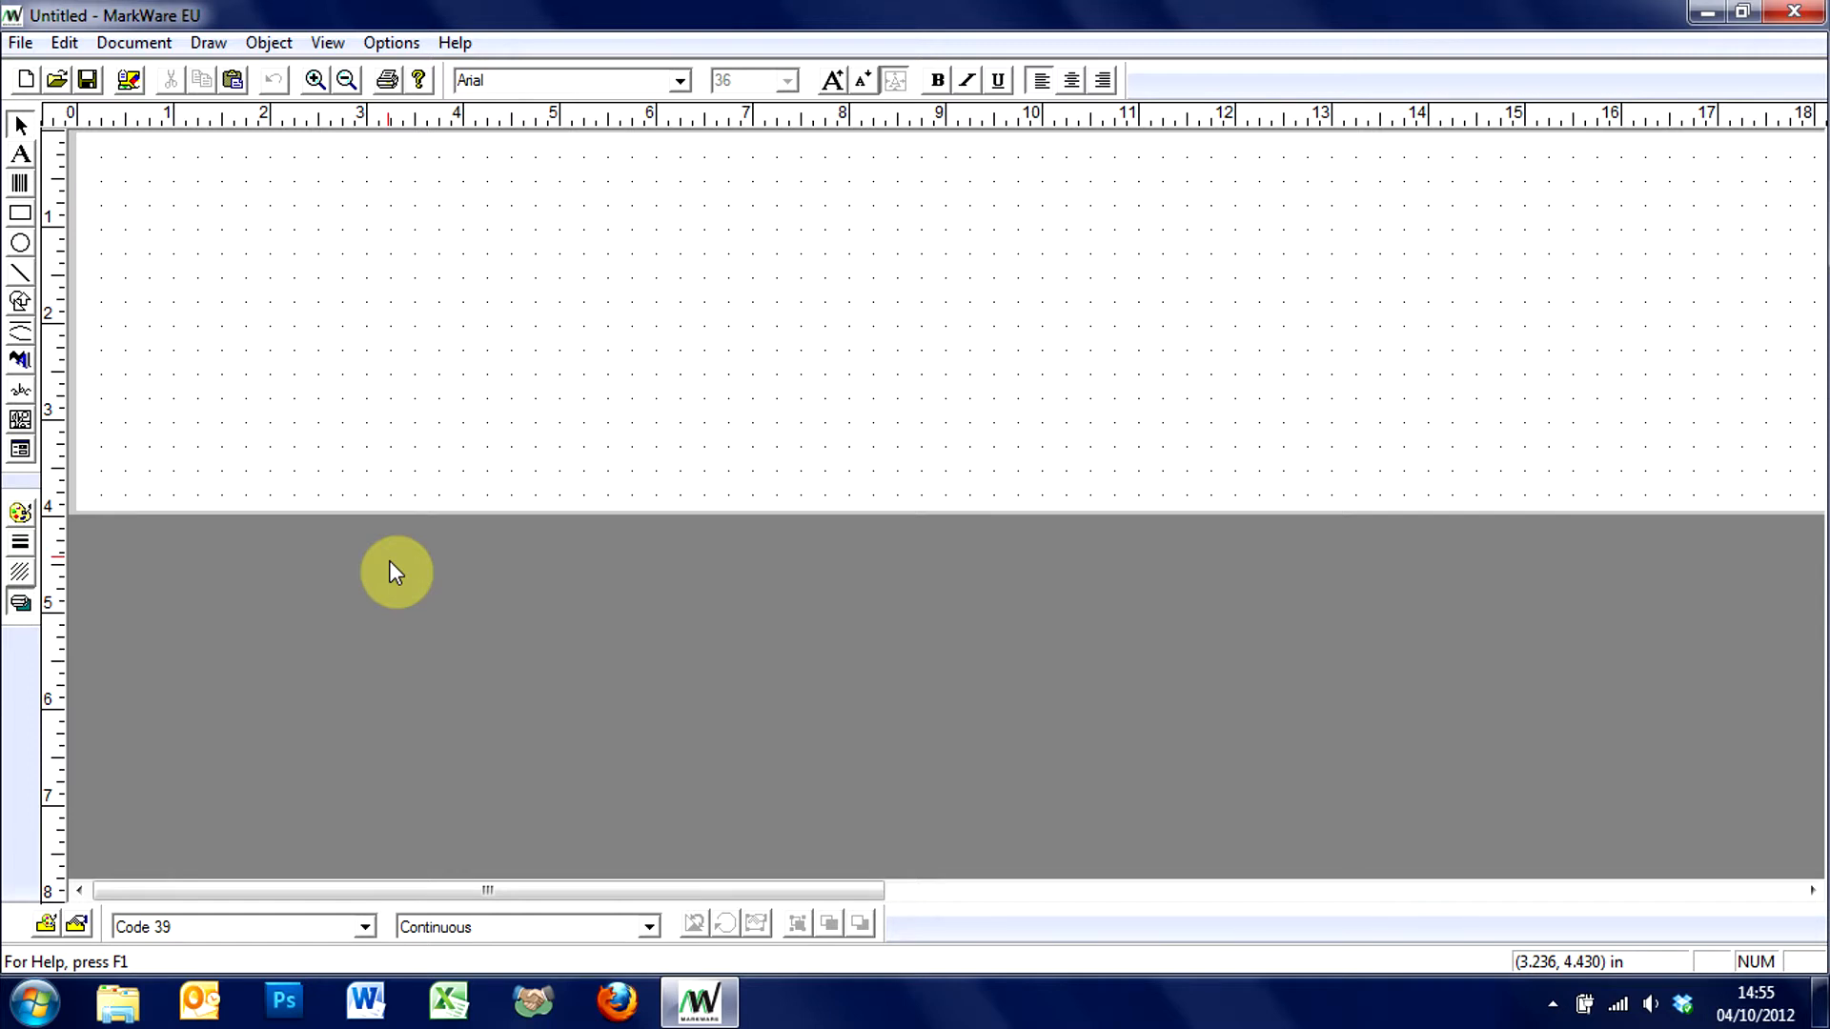
mouse_move(286, 297)
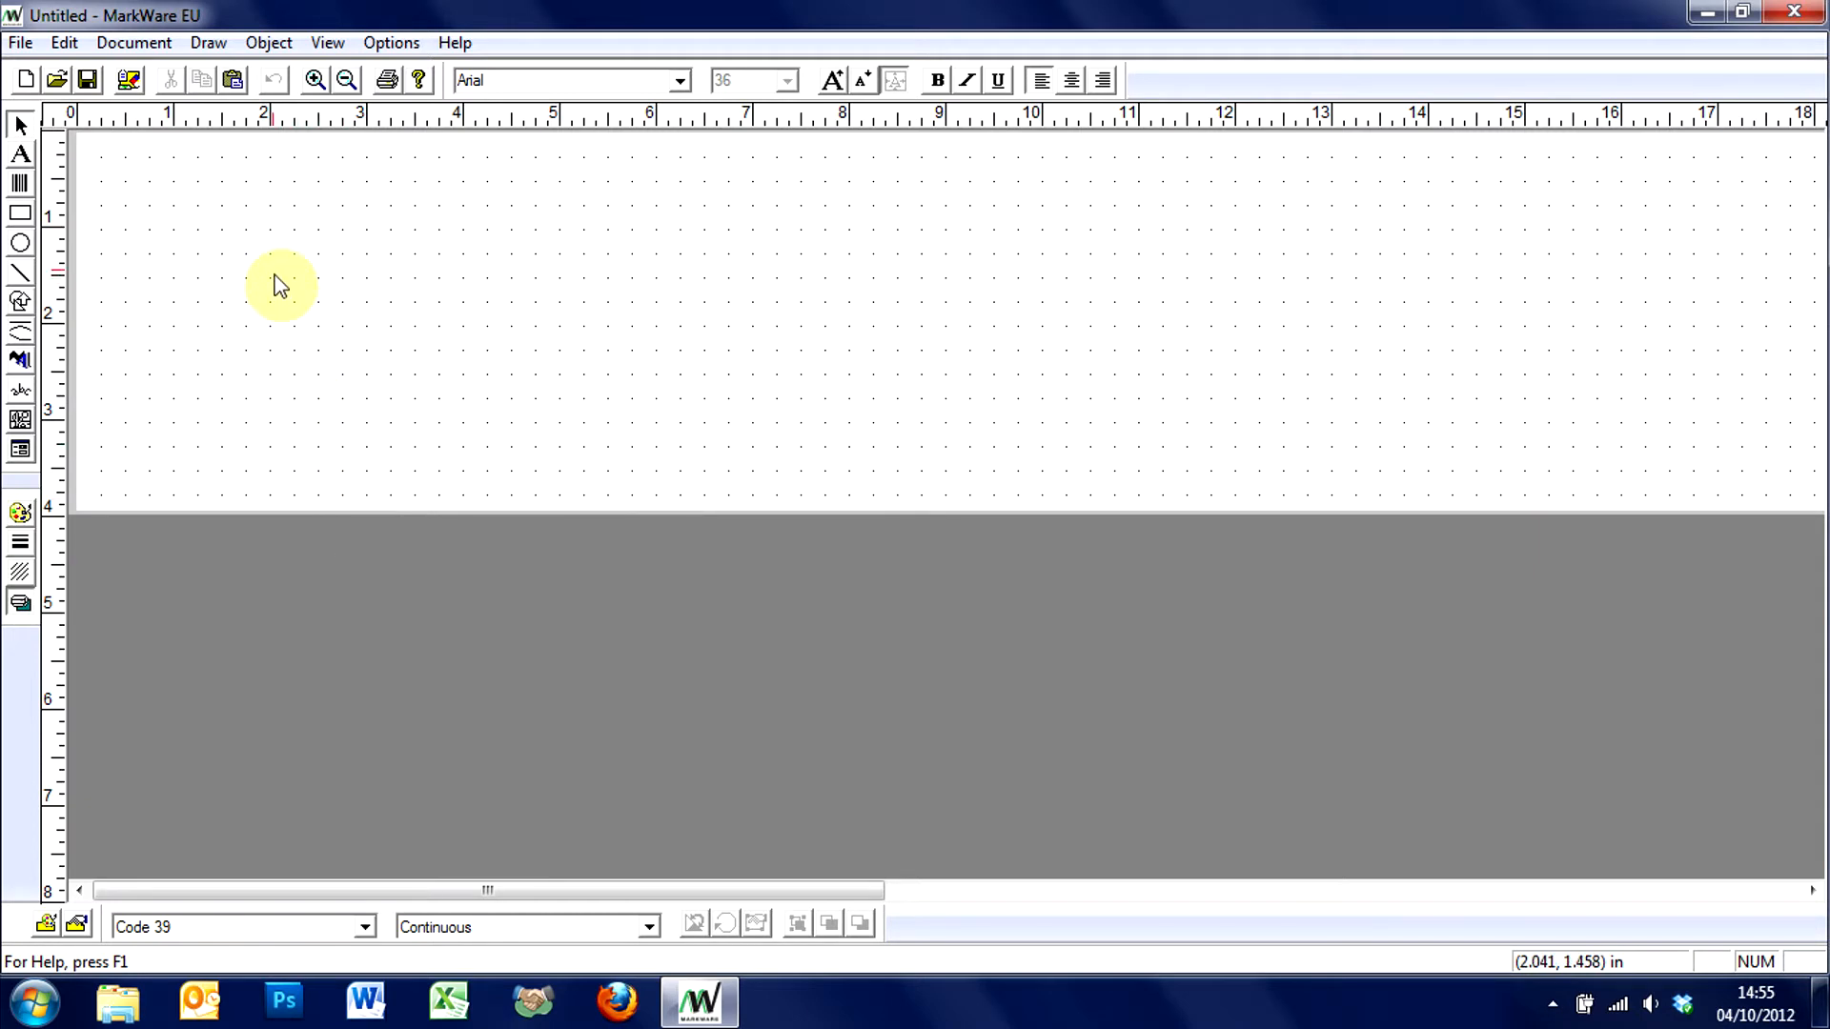
mouse_move(111, 181)
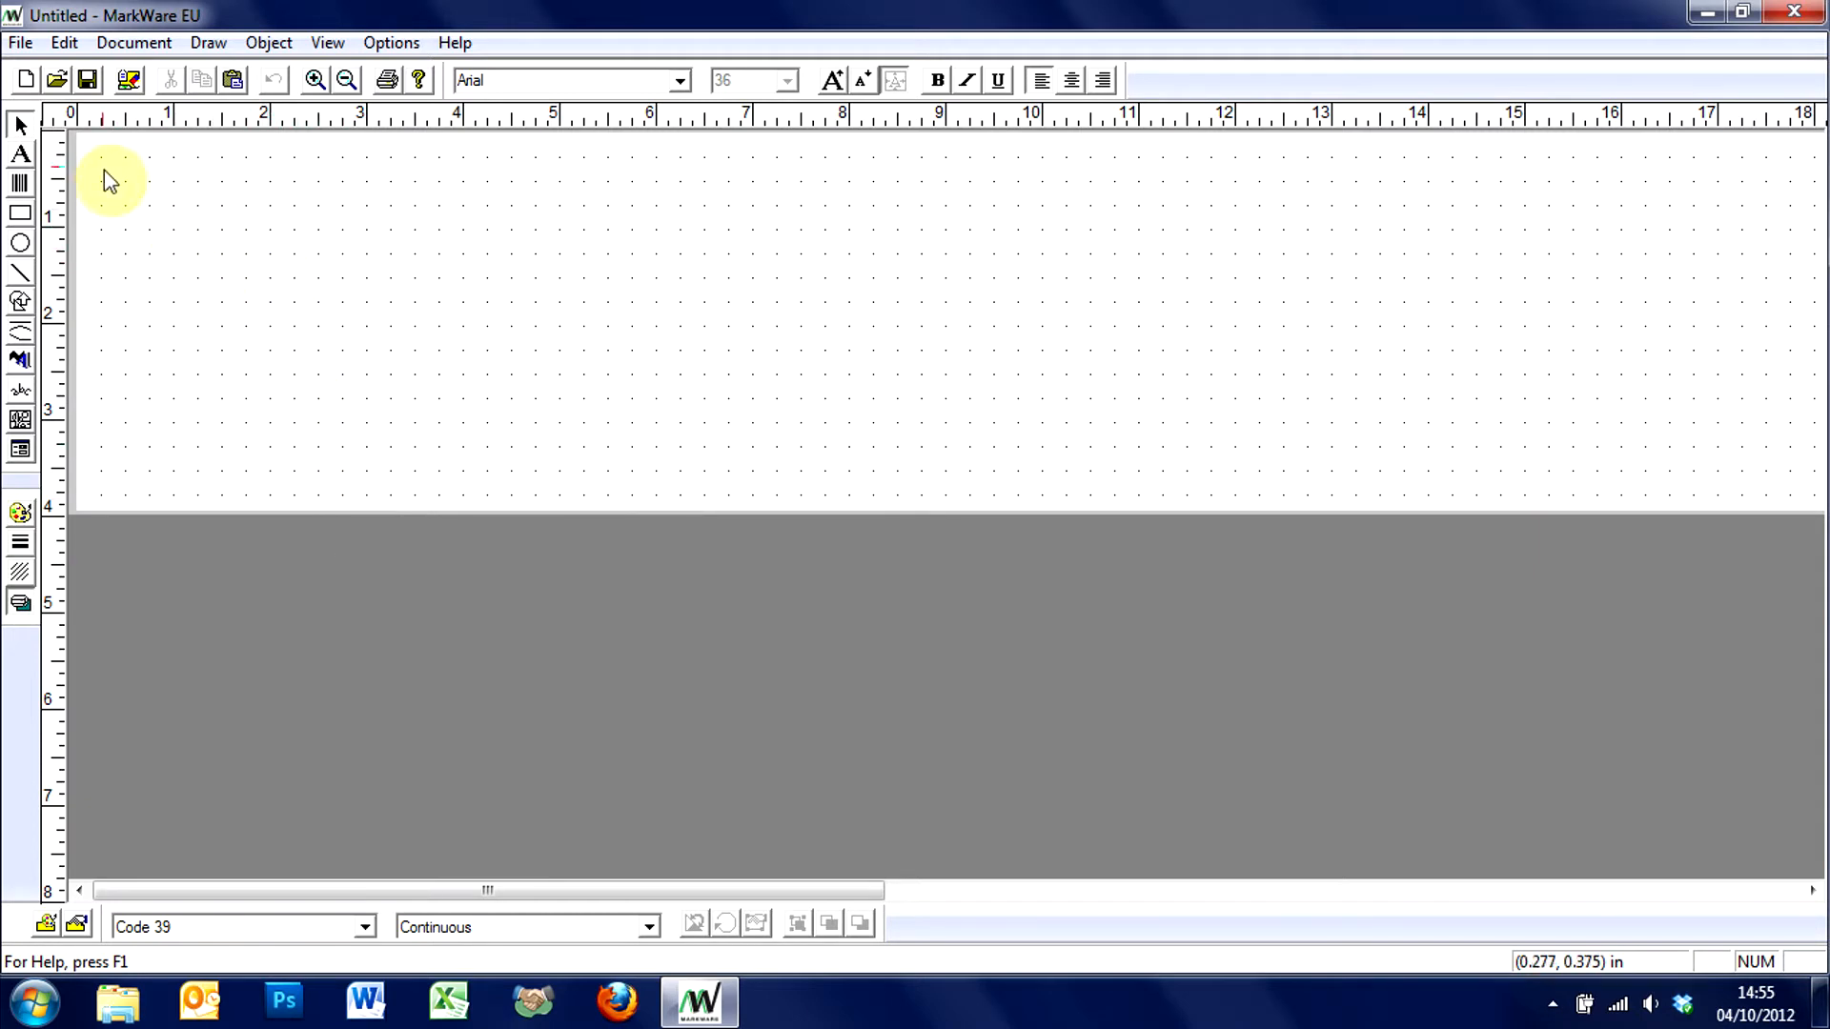
mouse_move(19, 154)
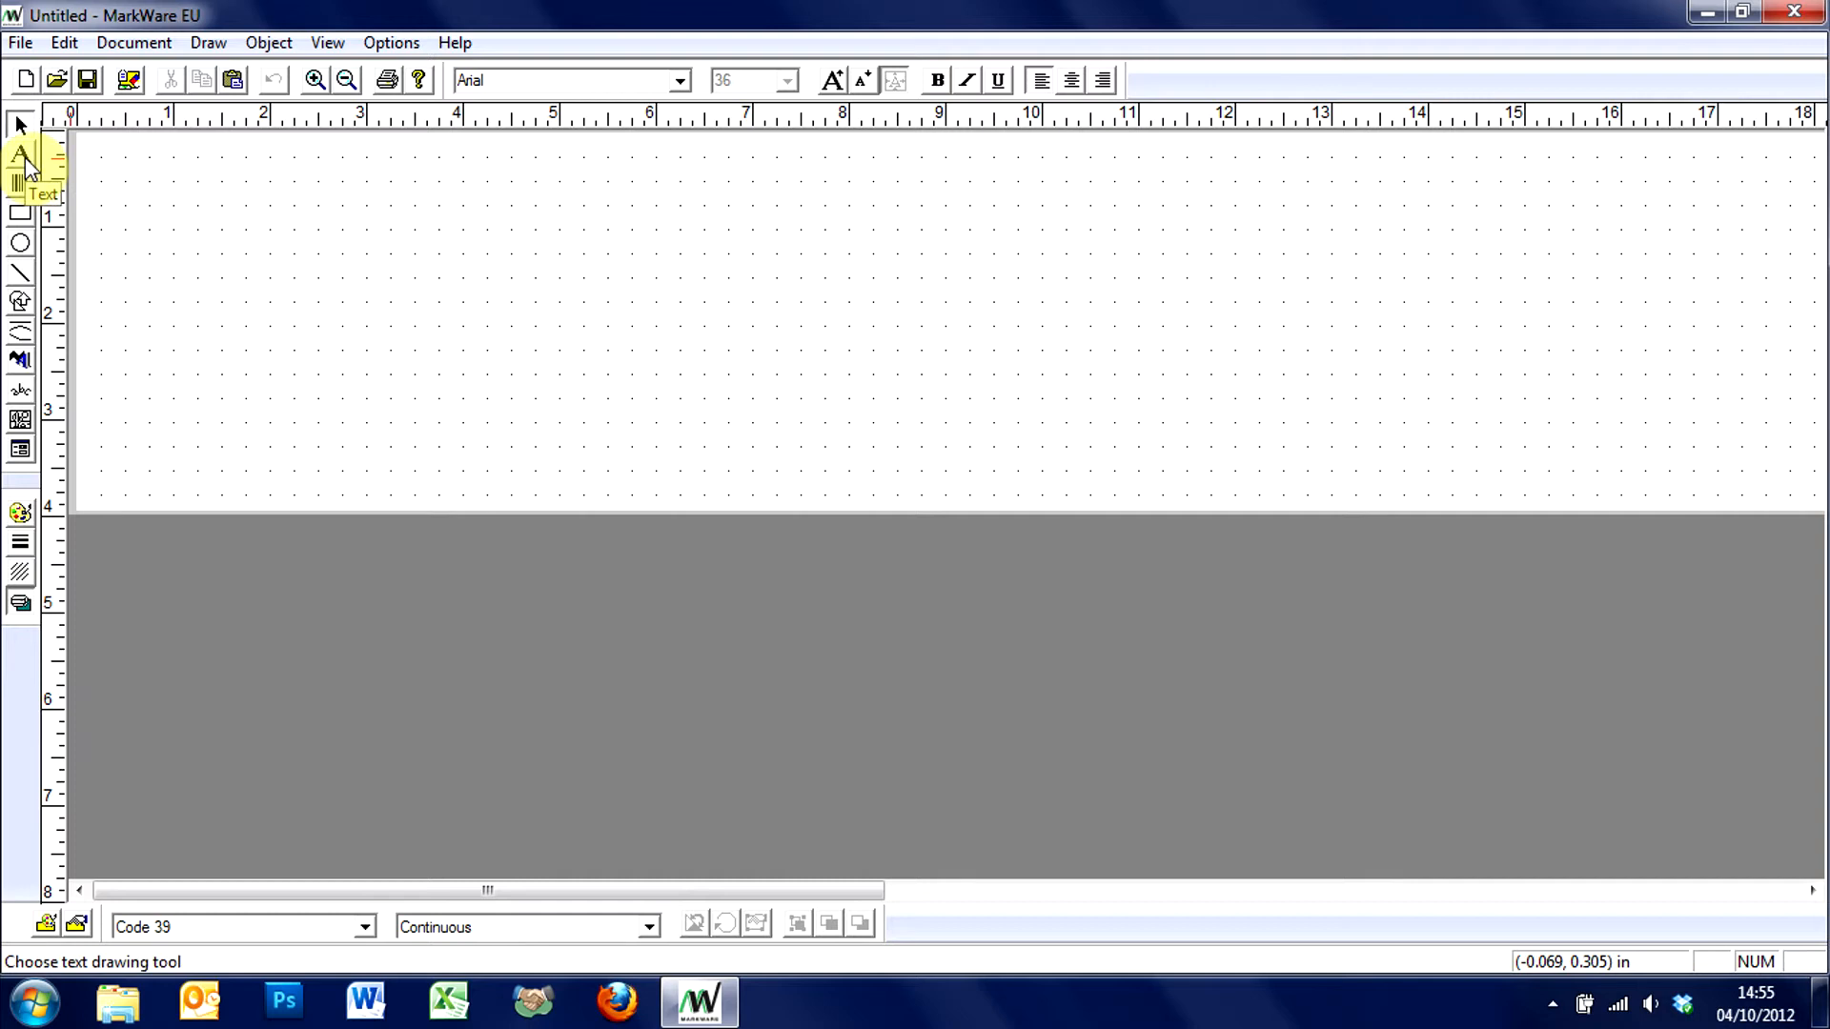
mouse_move(19, 185)
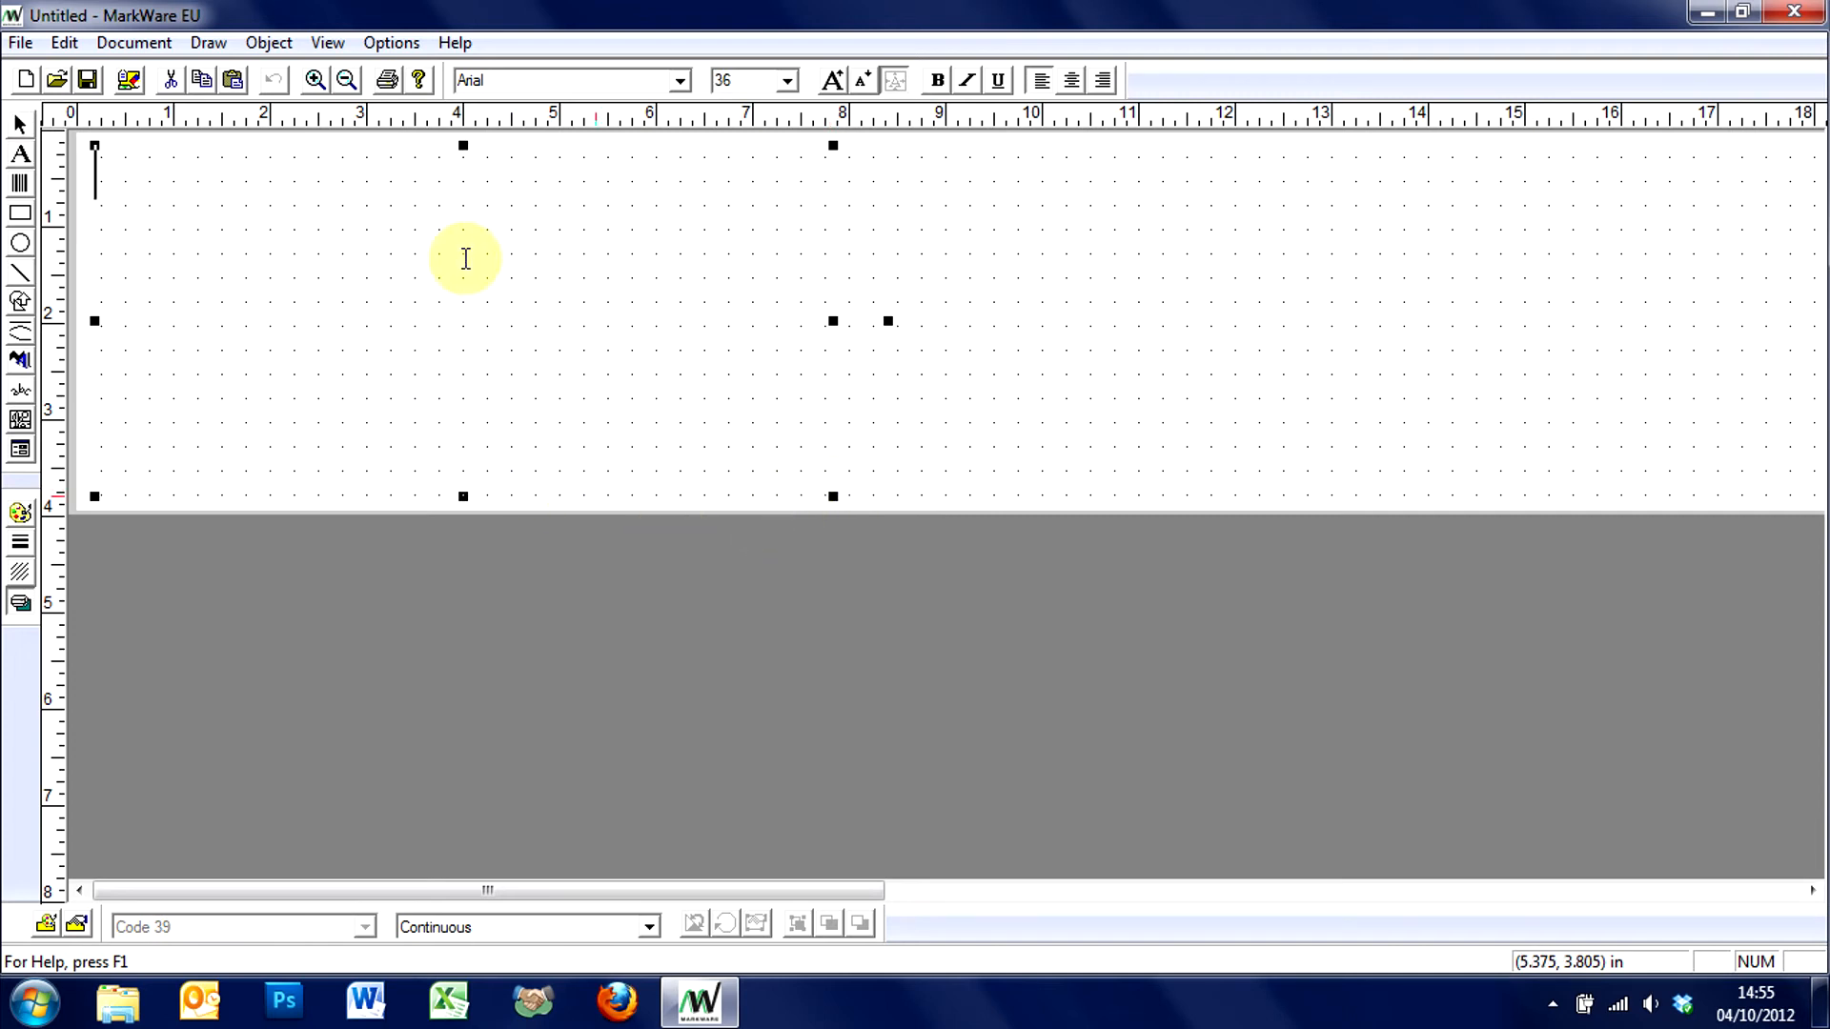
mouse_move(374, 534)
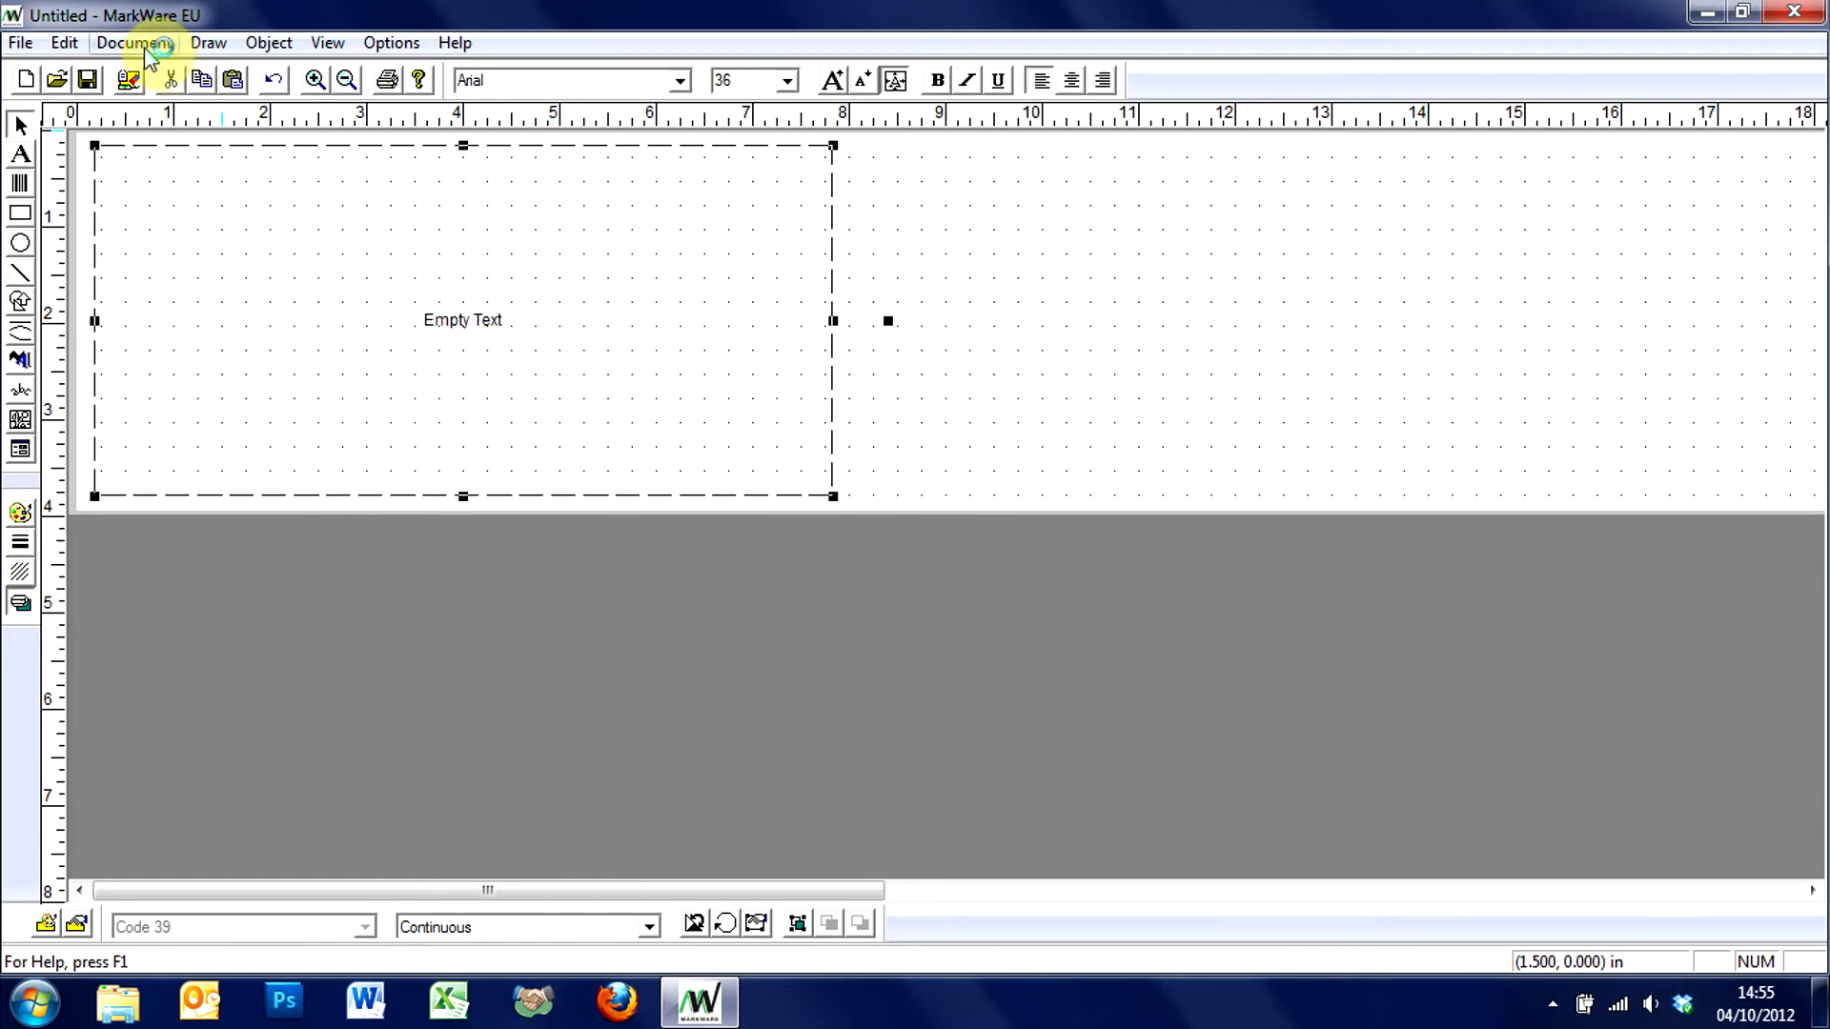
mouse_move(269, 43)
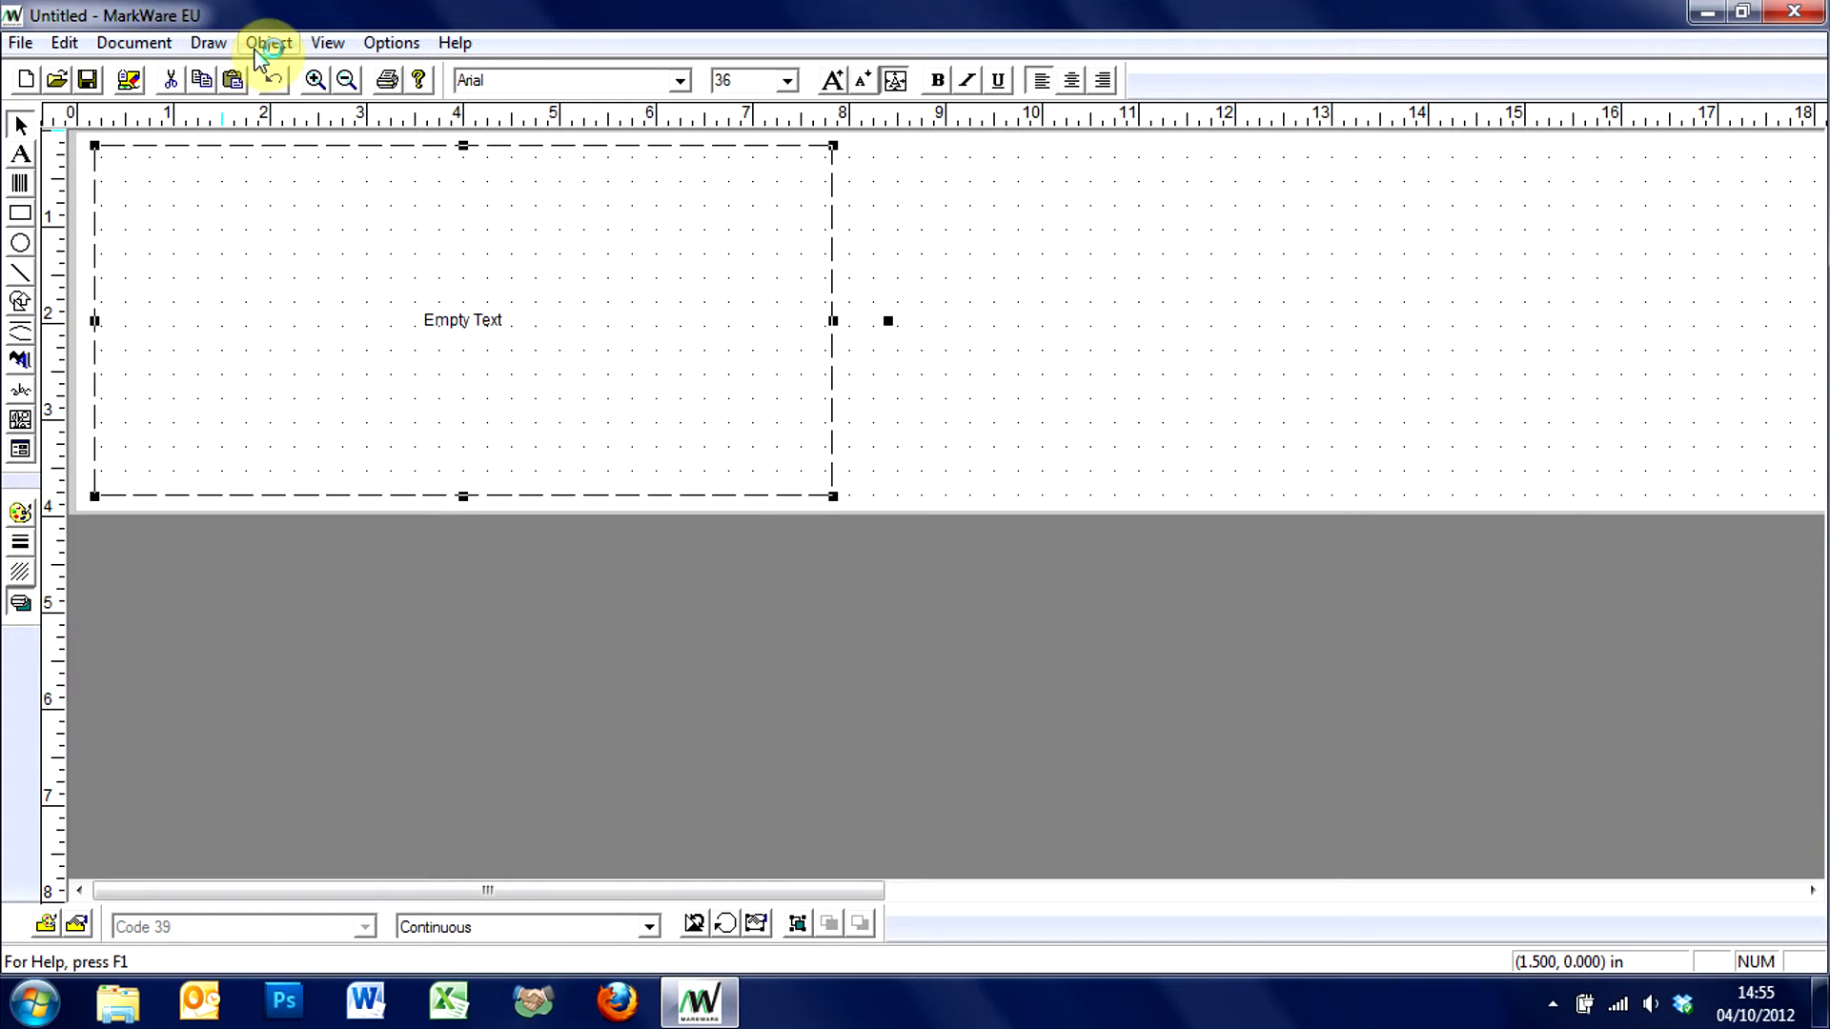
Step: Show the Data Source settings of the new text object's properties, still set to Constant
click(267, 42)
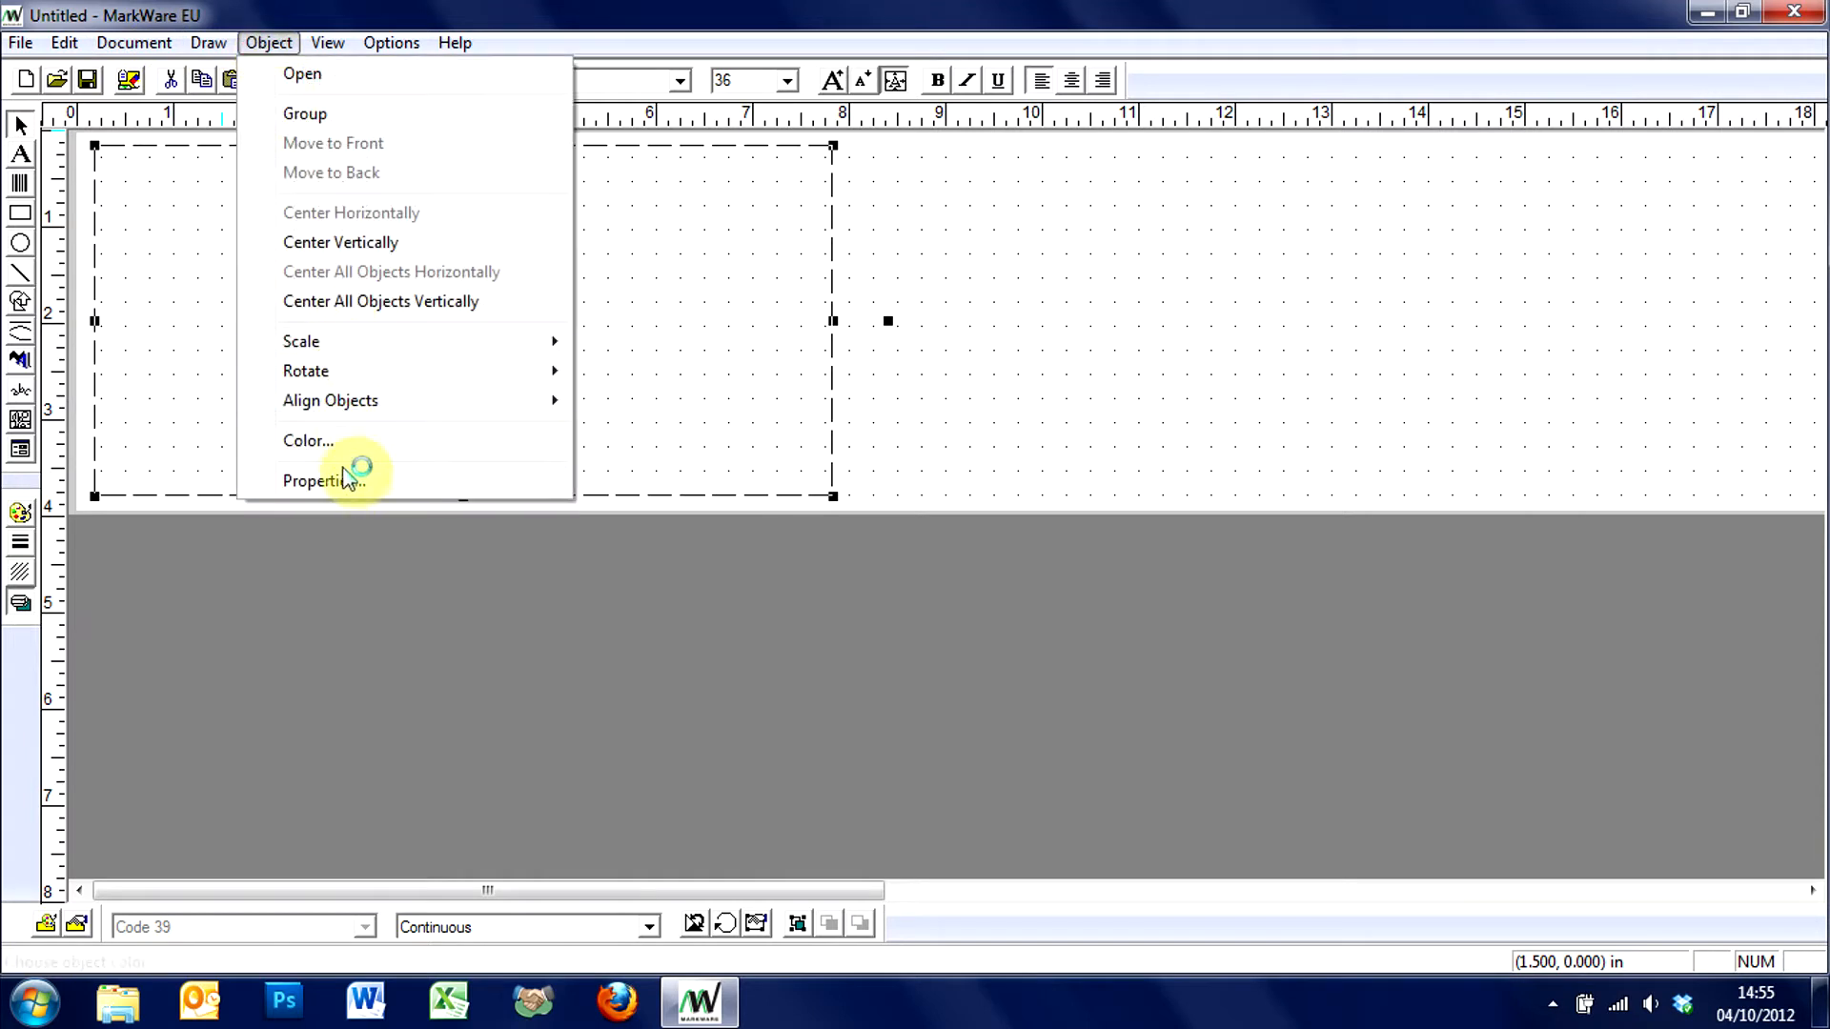
click(318, 480)
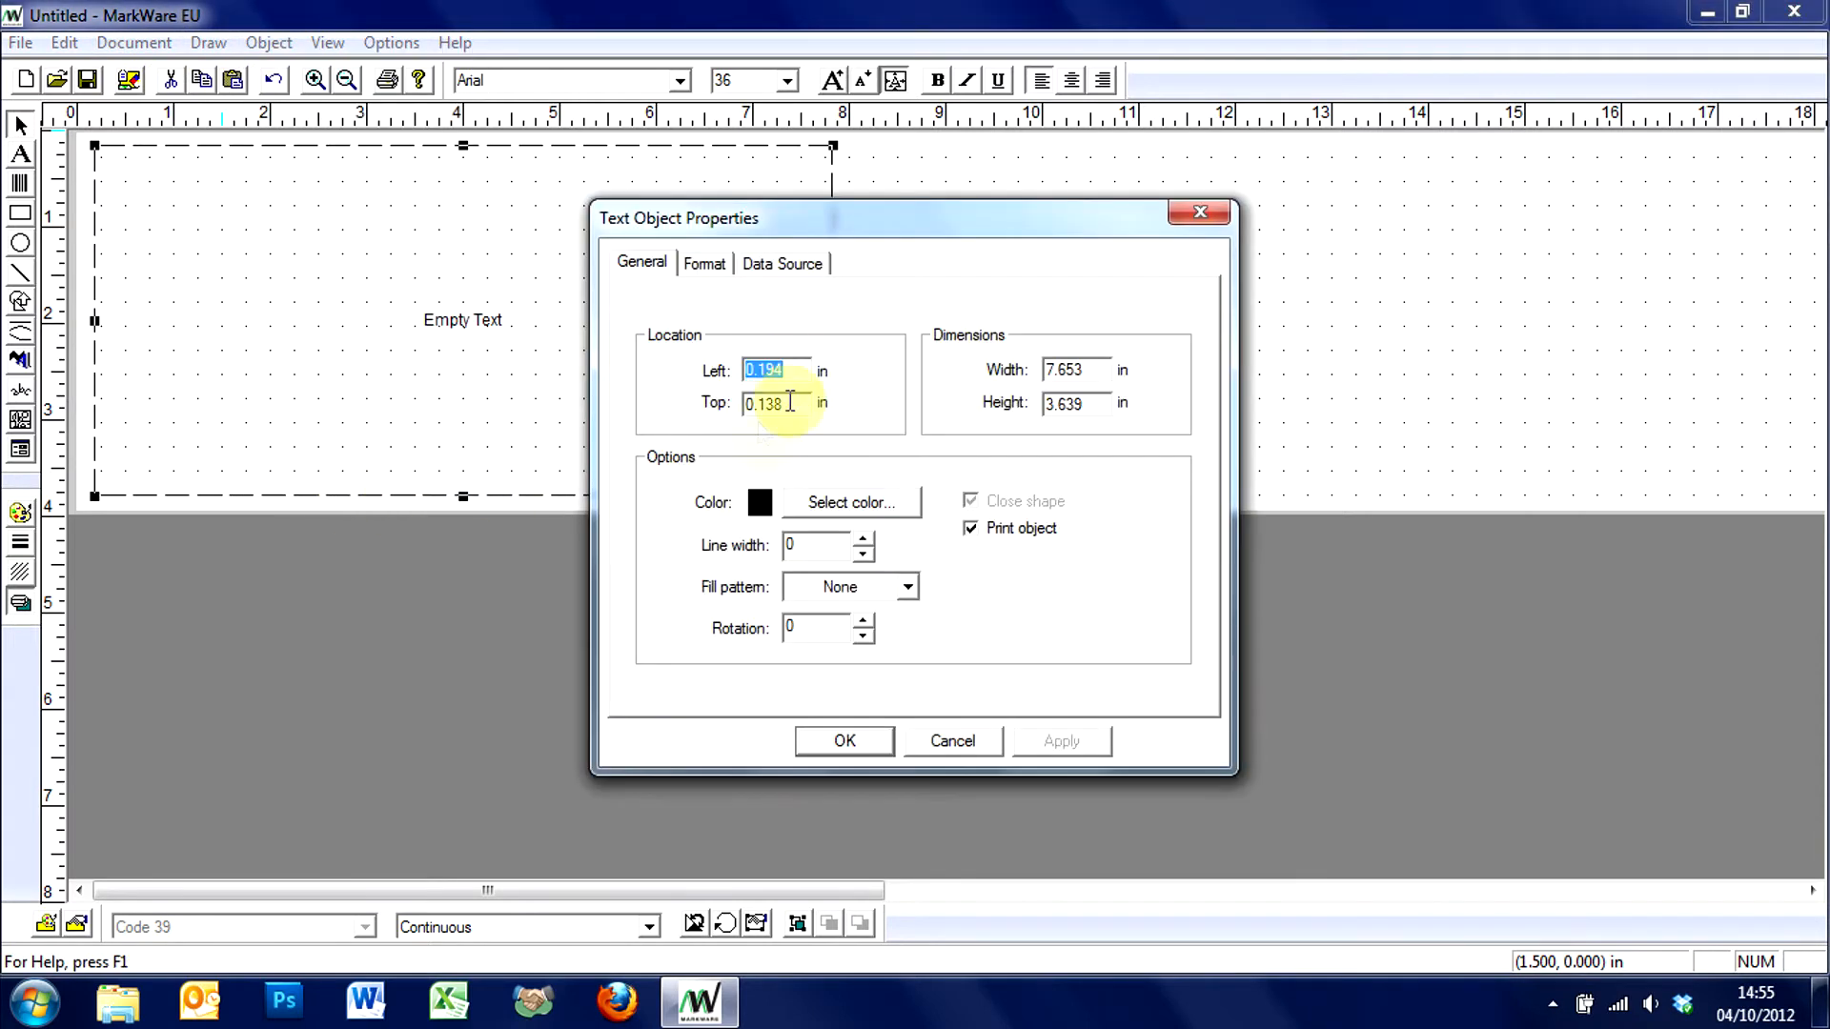
click(782, 263)
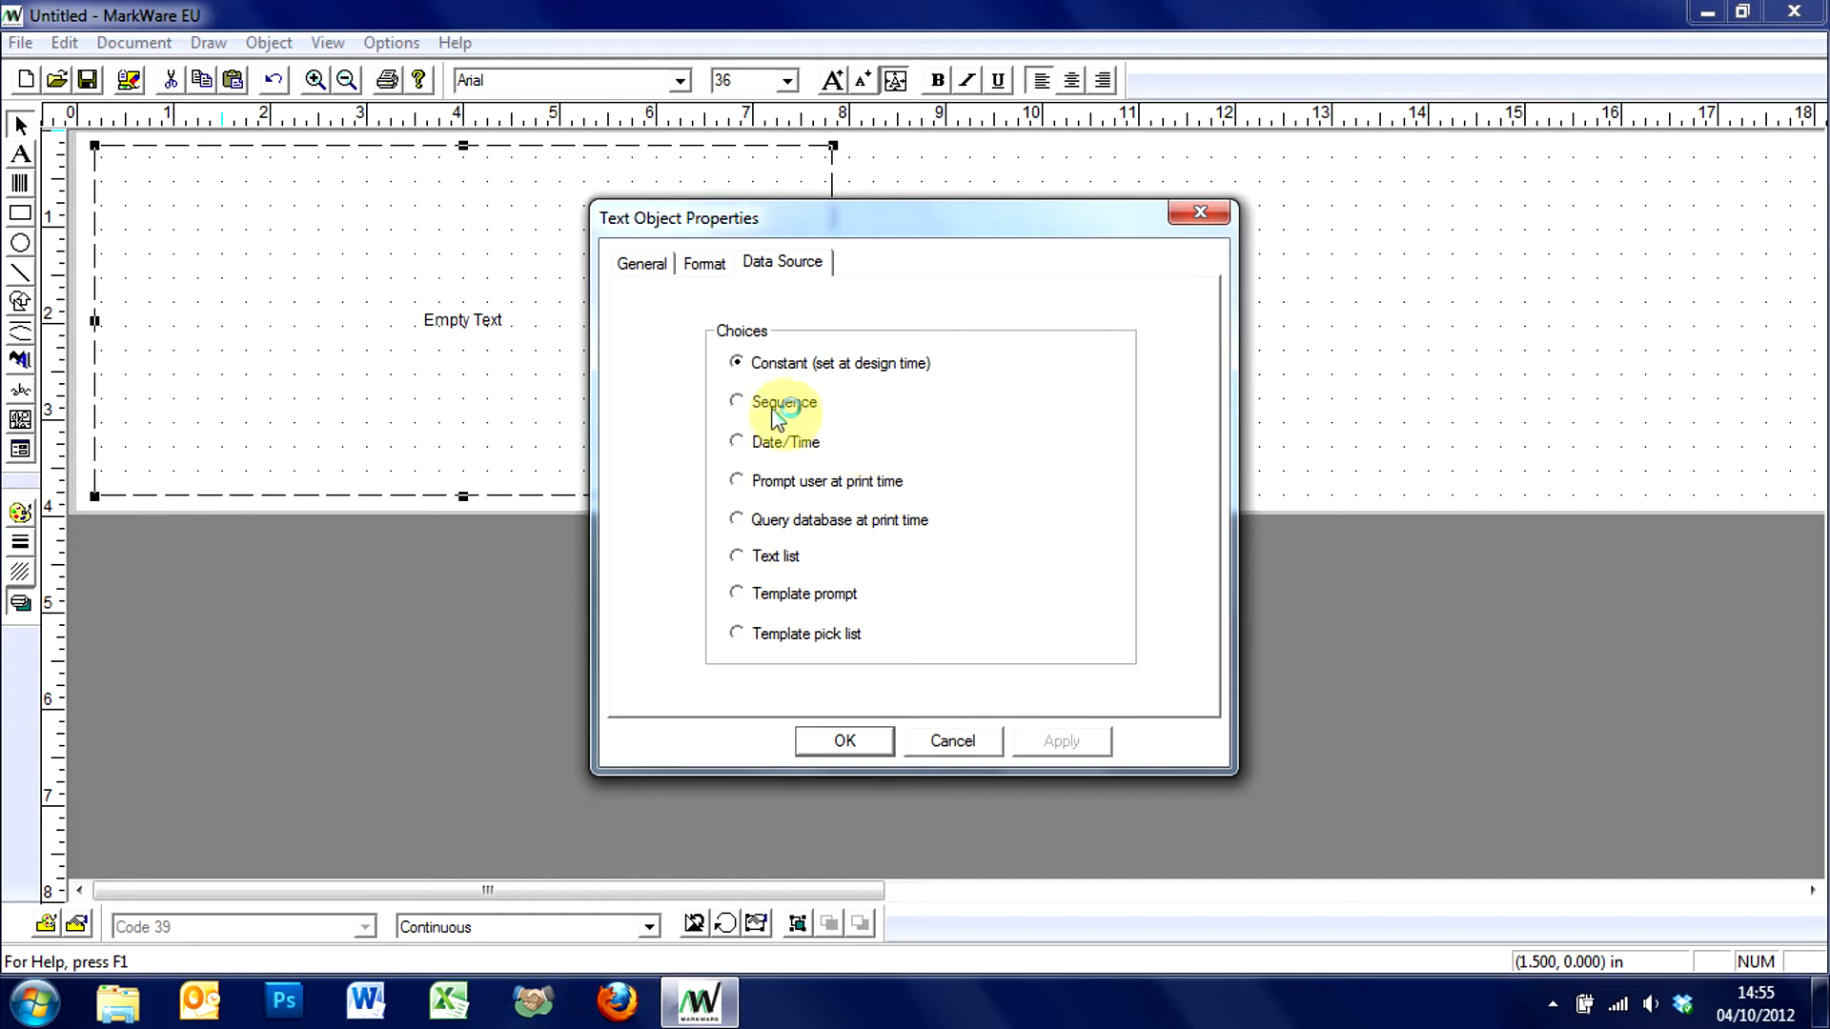
Step: Switch the text object's data source to Sequence and show its sequence settings
click(736, 402)
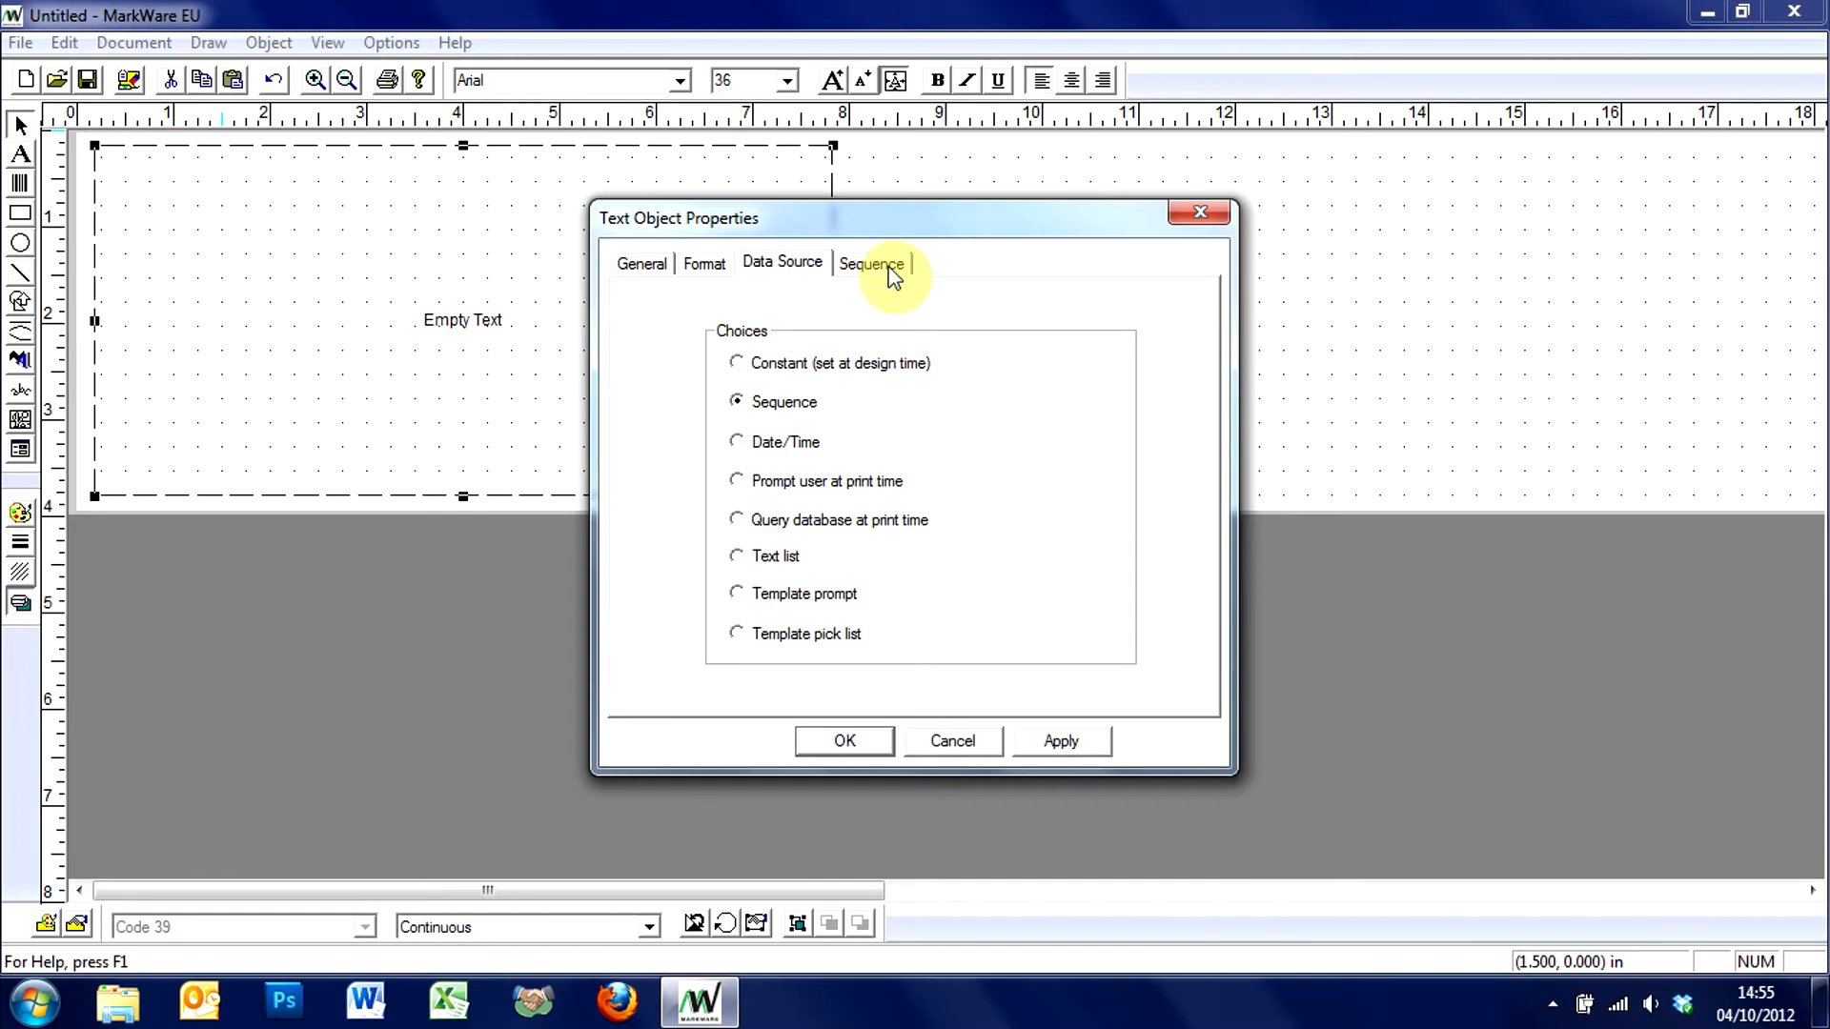
click(871, 263)
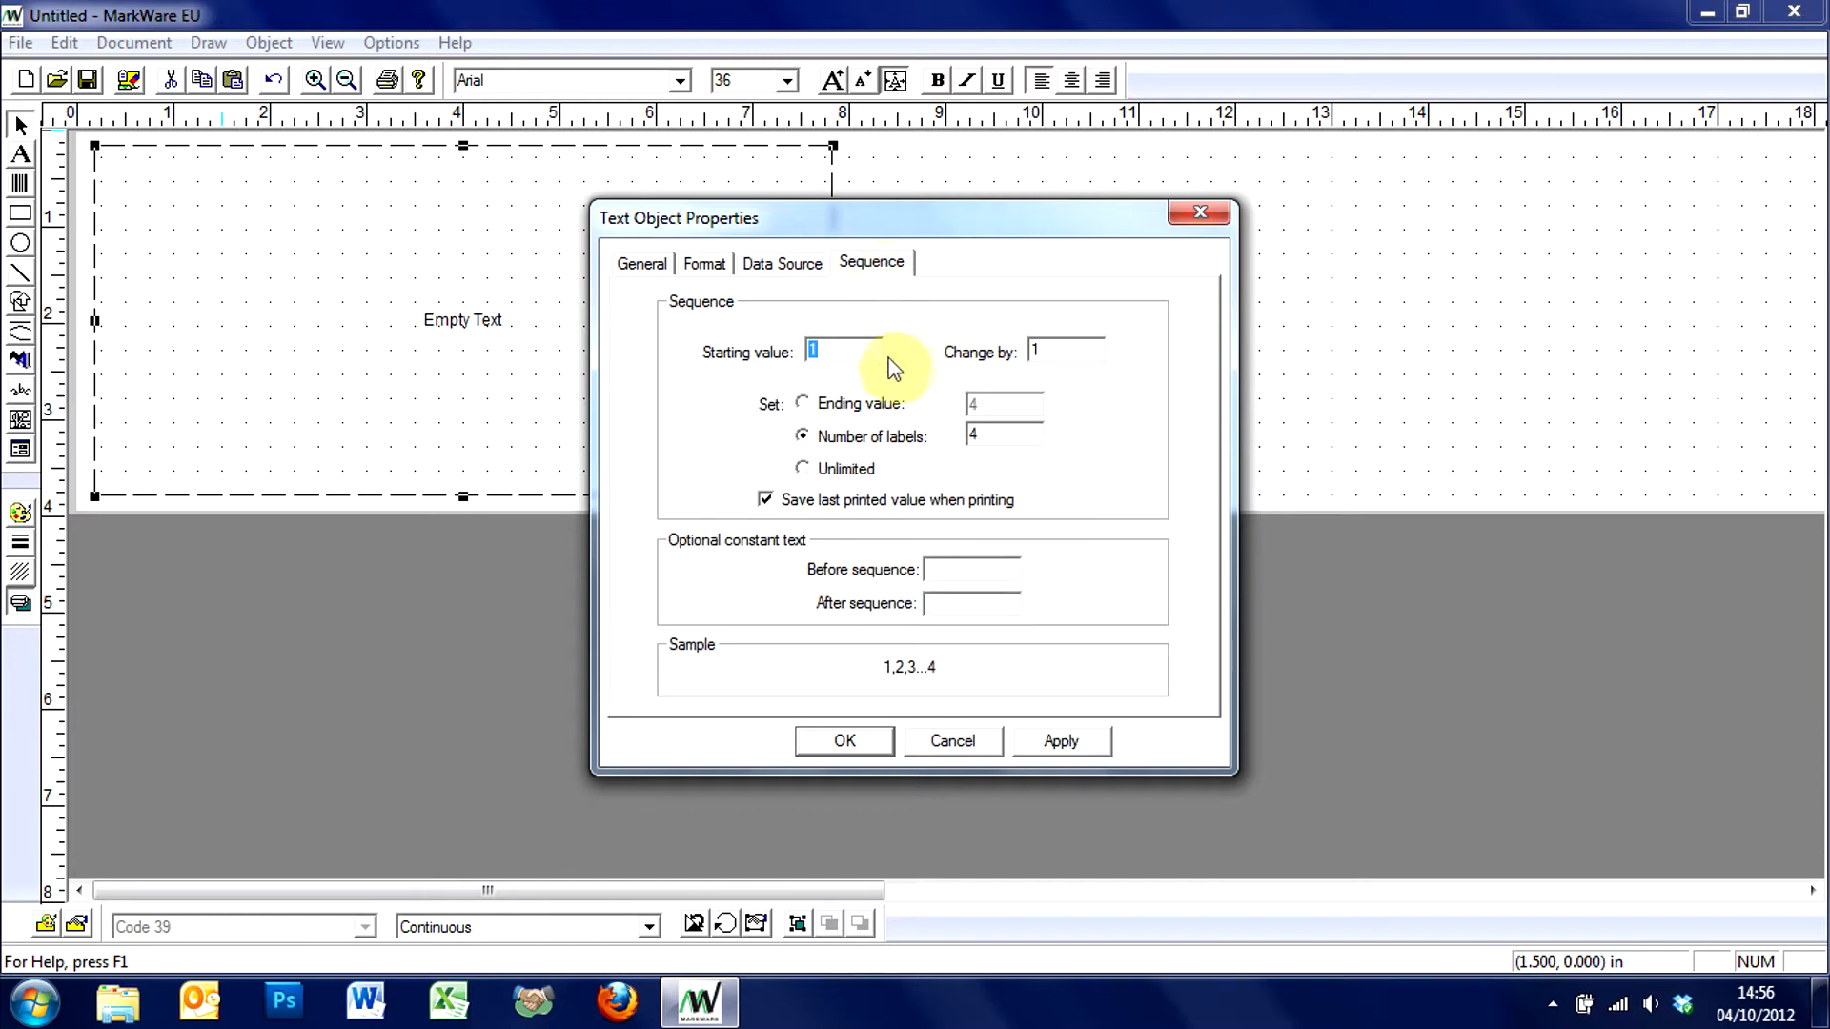
mouse_move(934, 368)
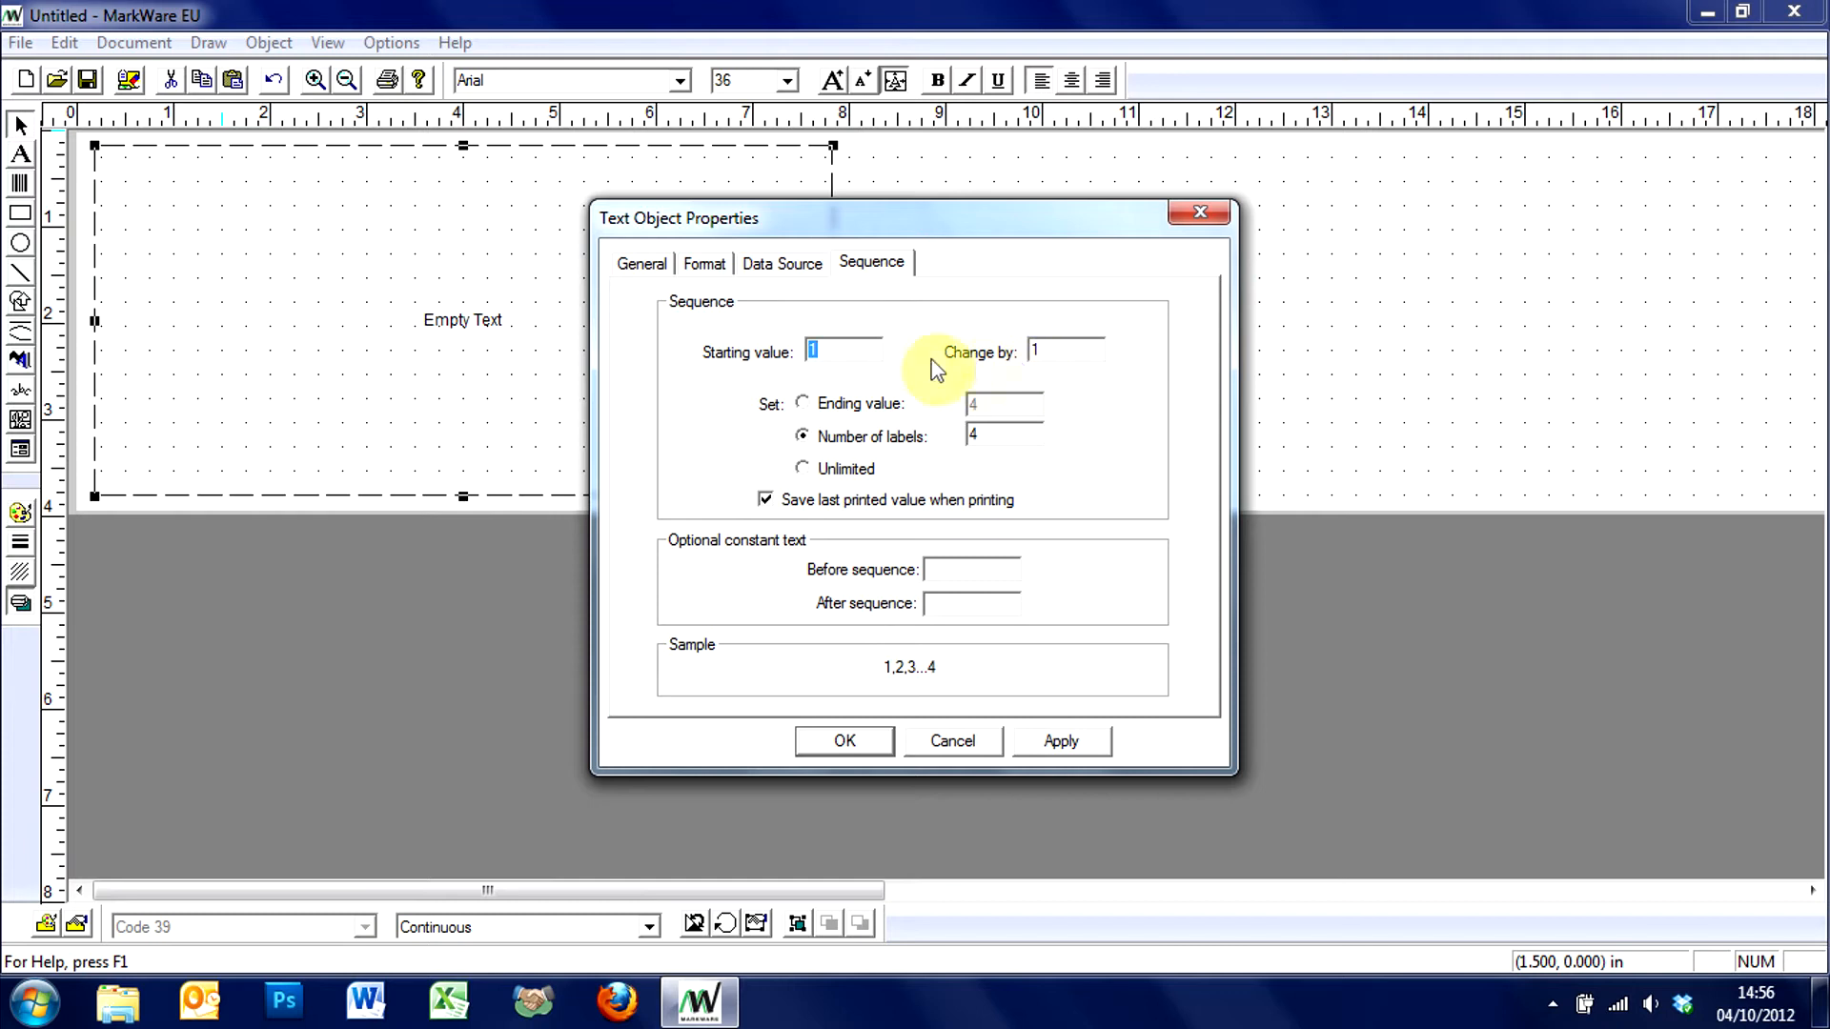
mouse_move(997, 375)
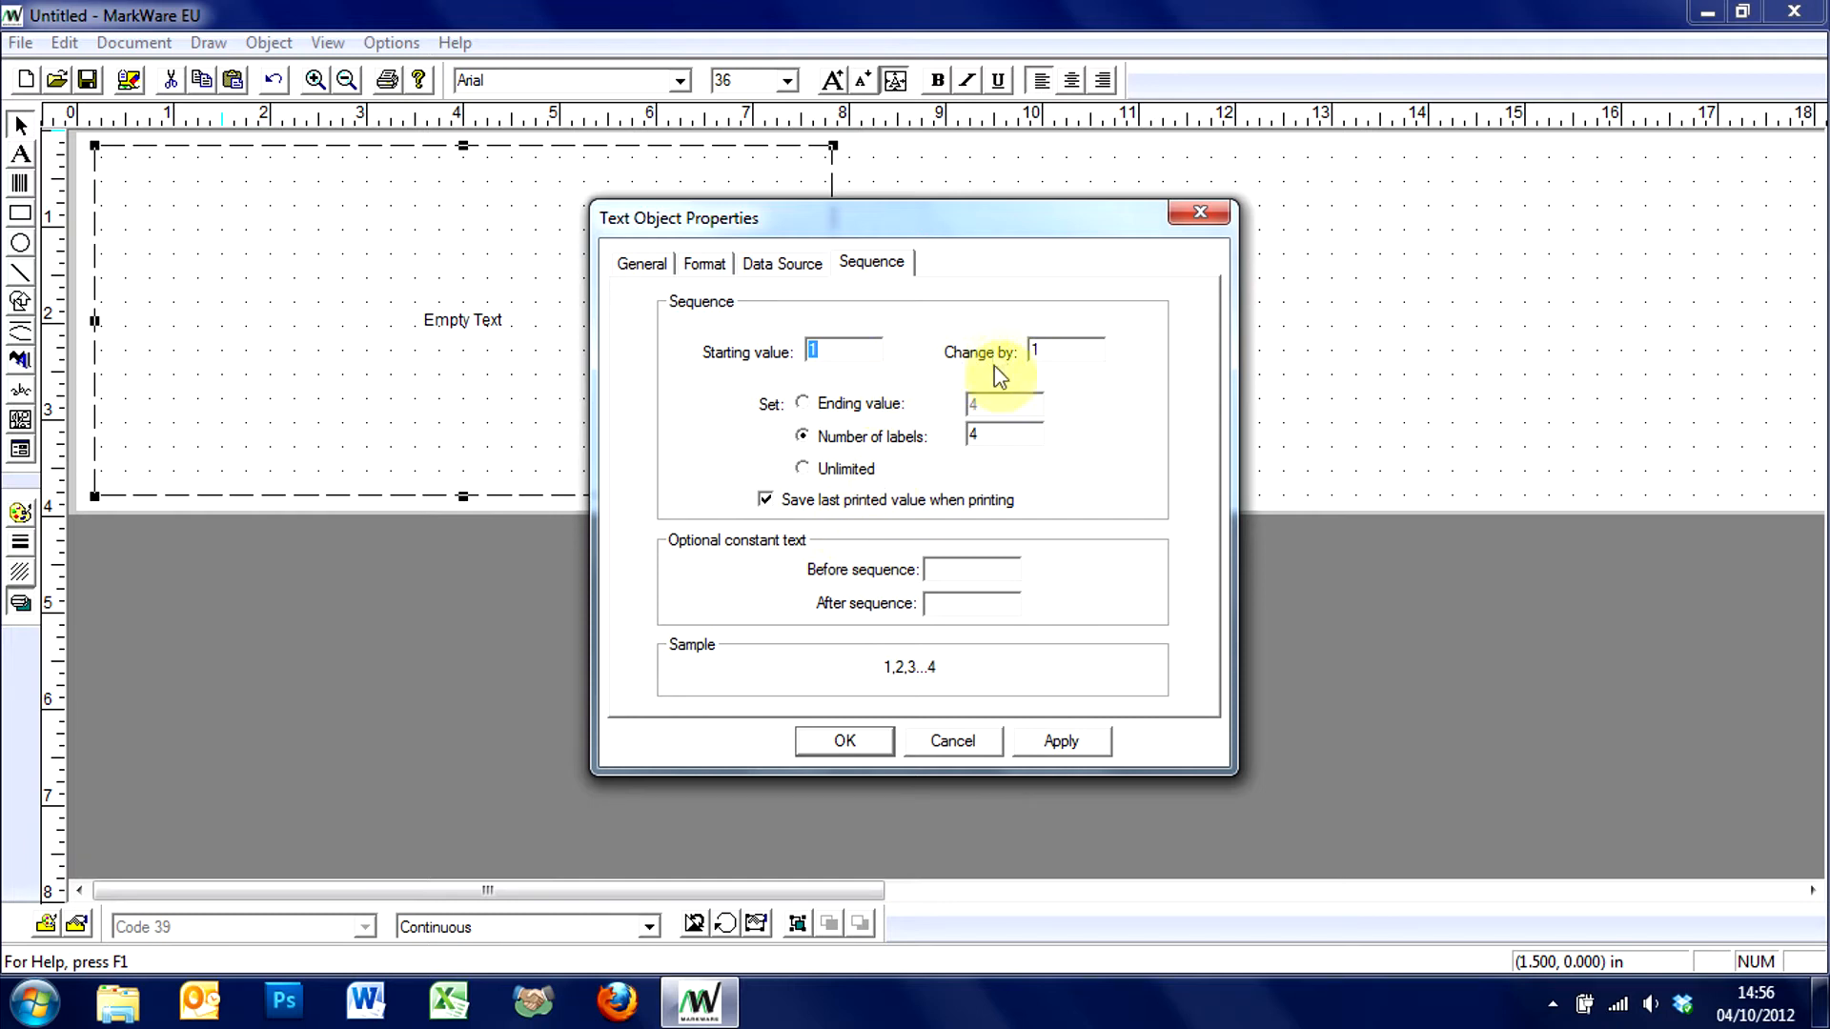
mouse_move(858, 627)
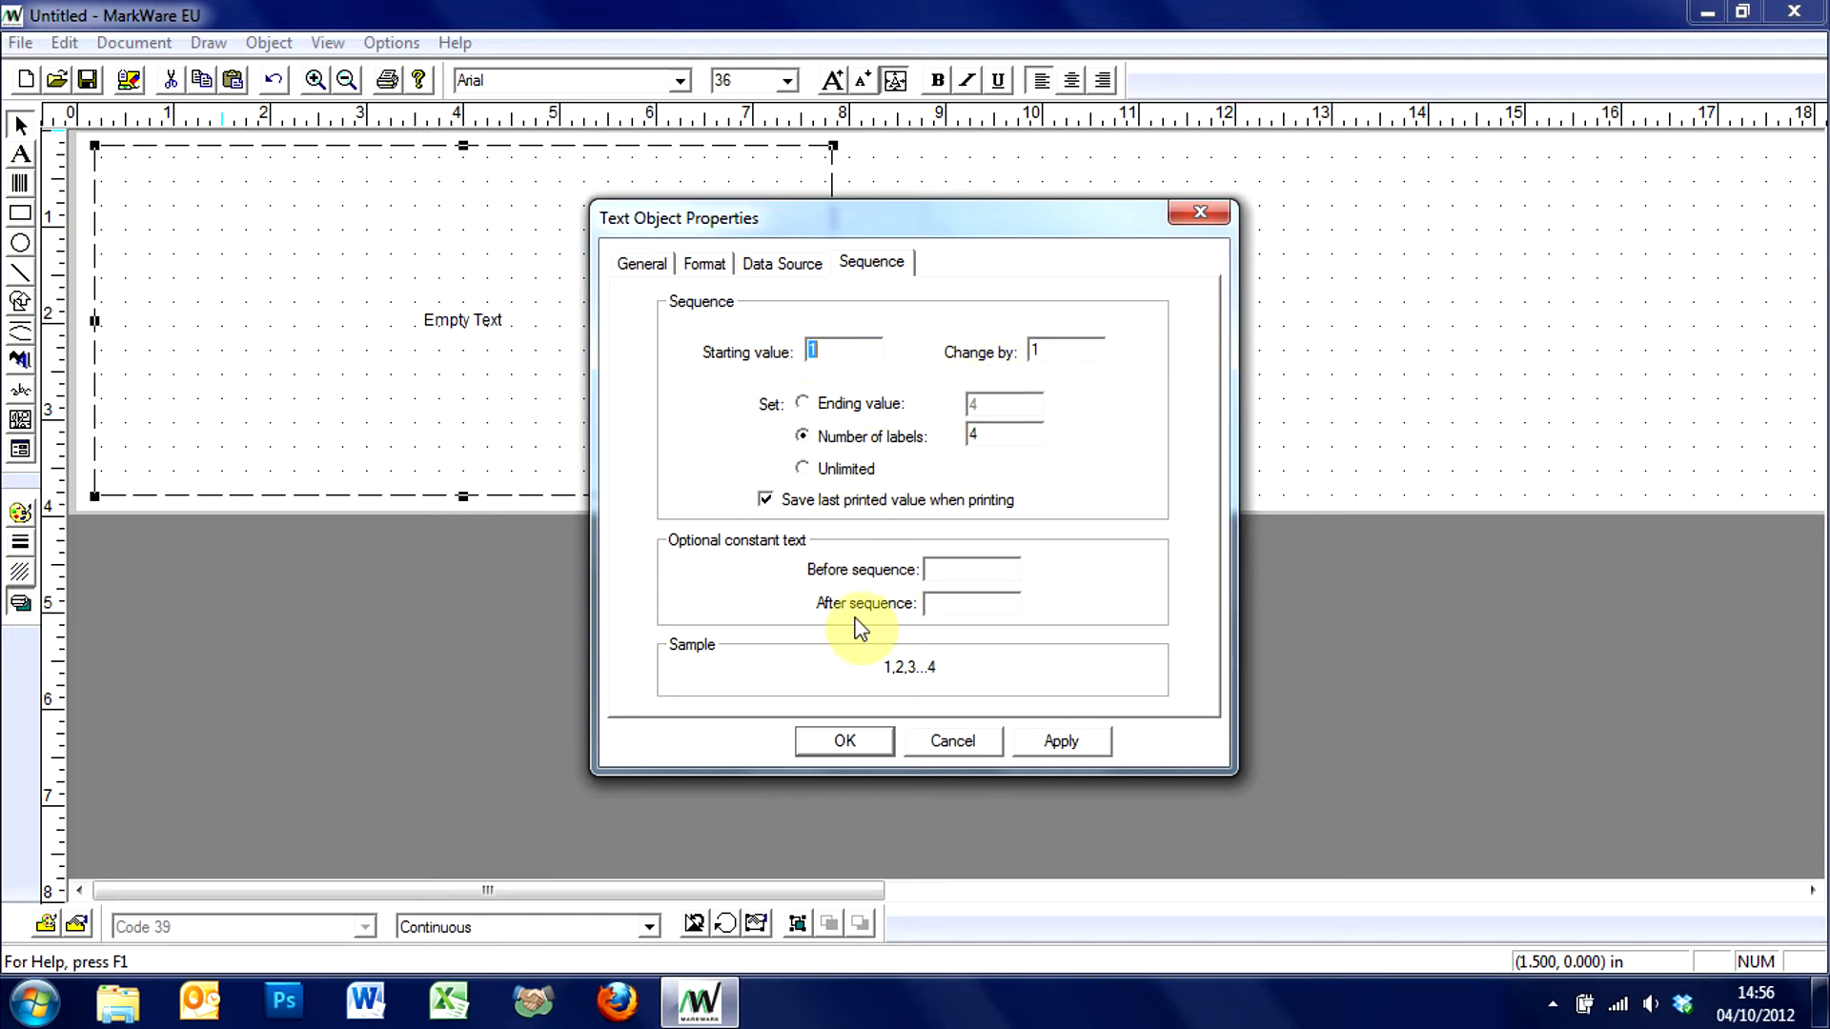
mouse_move(917, 699)
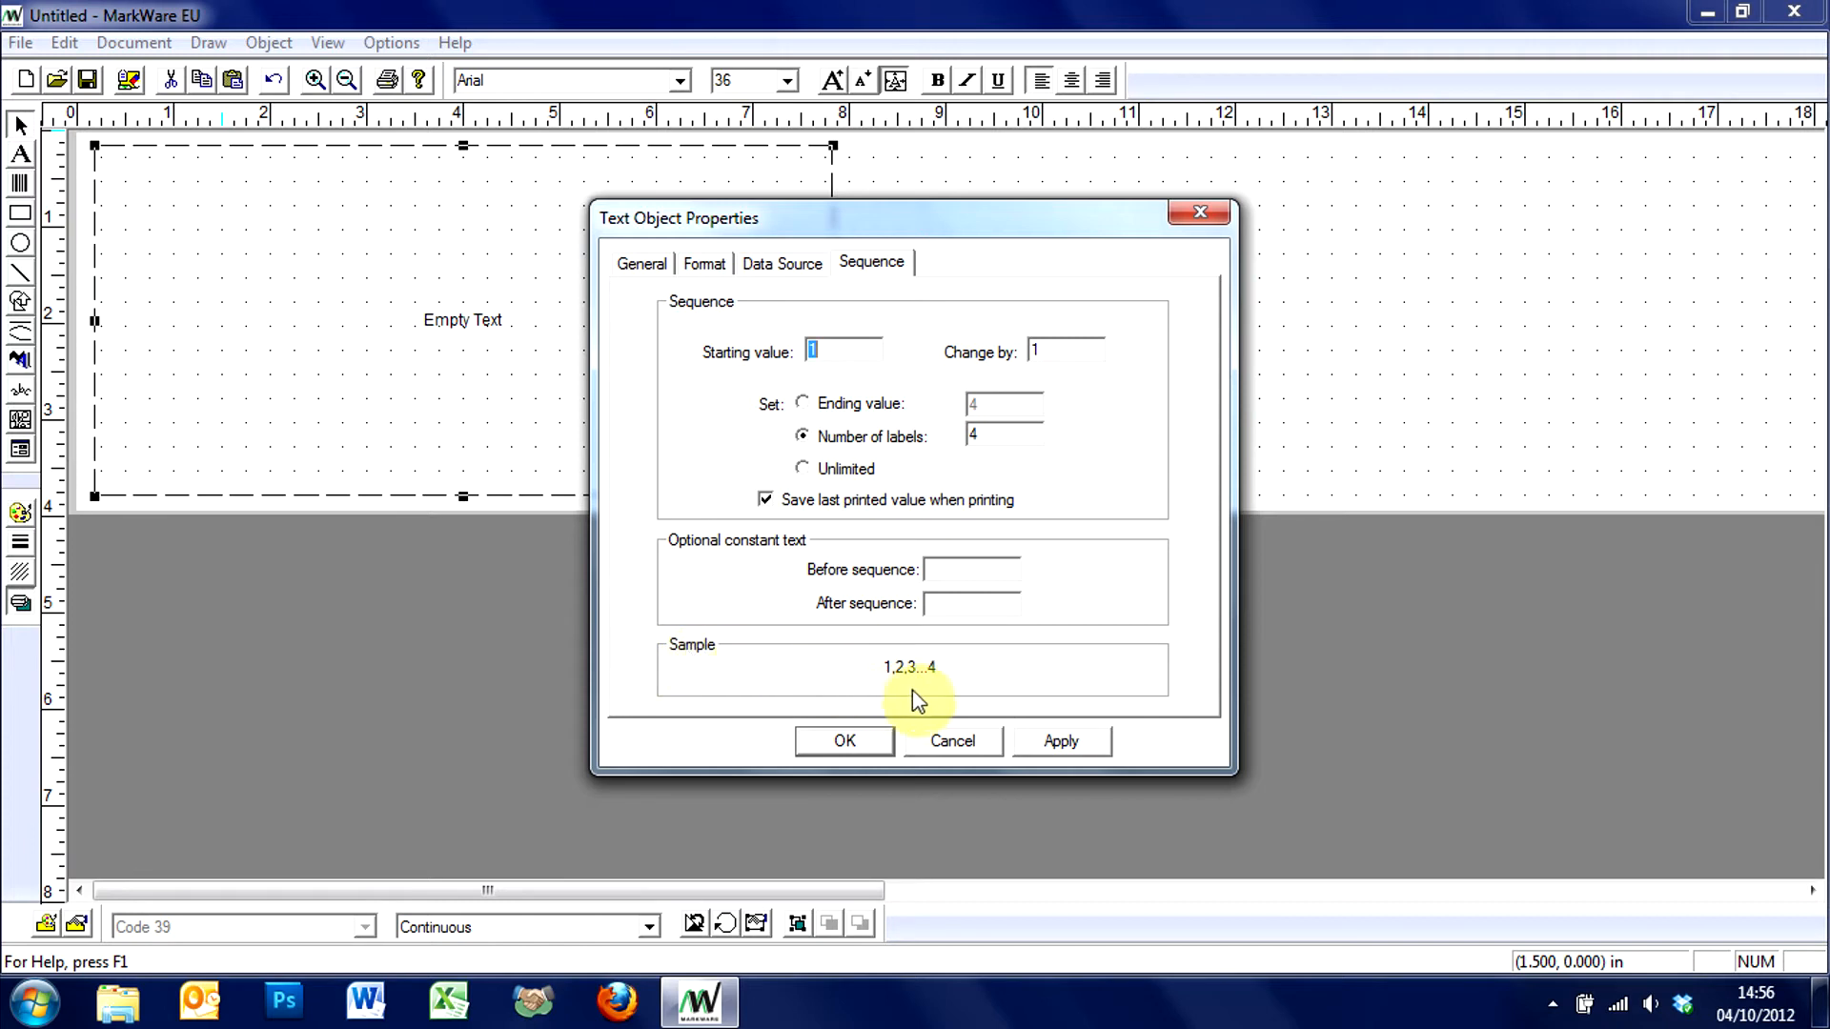
mouse_move(951, 688)
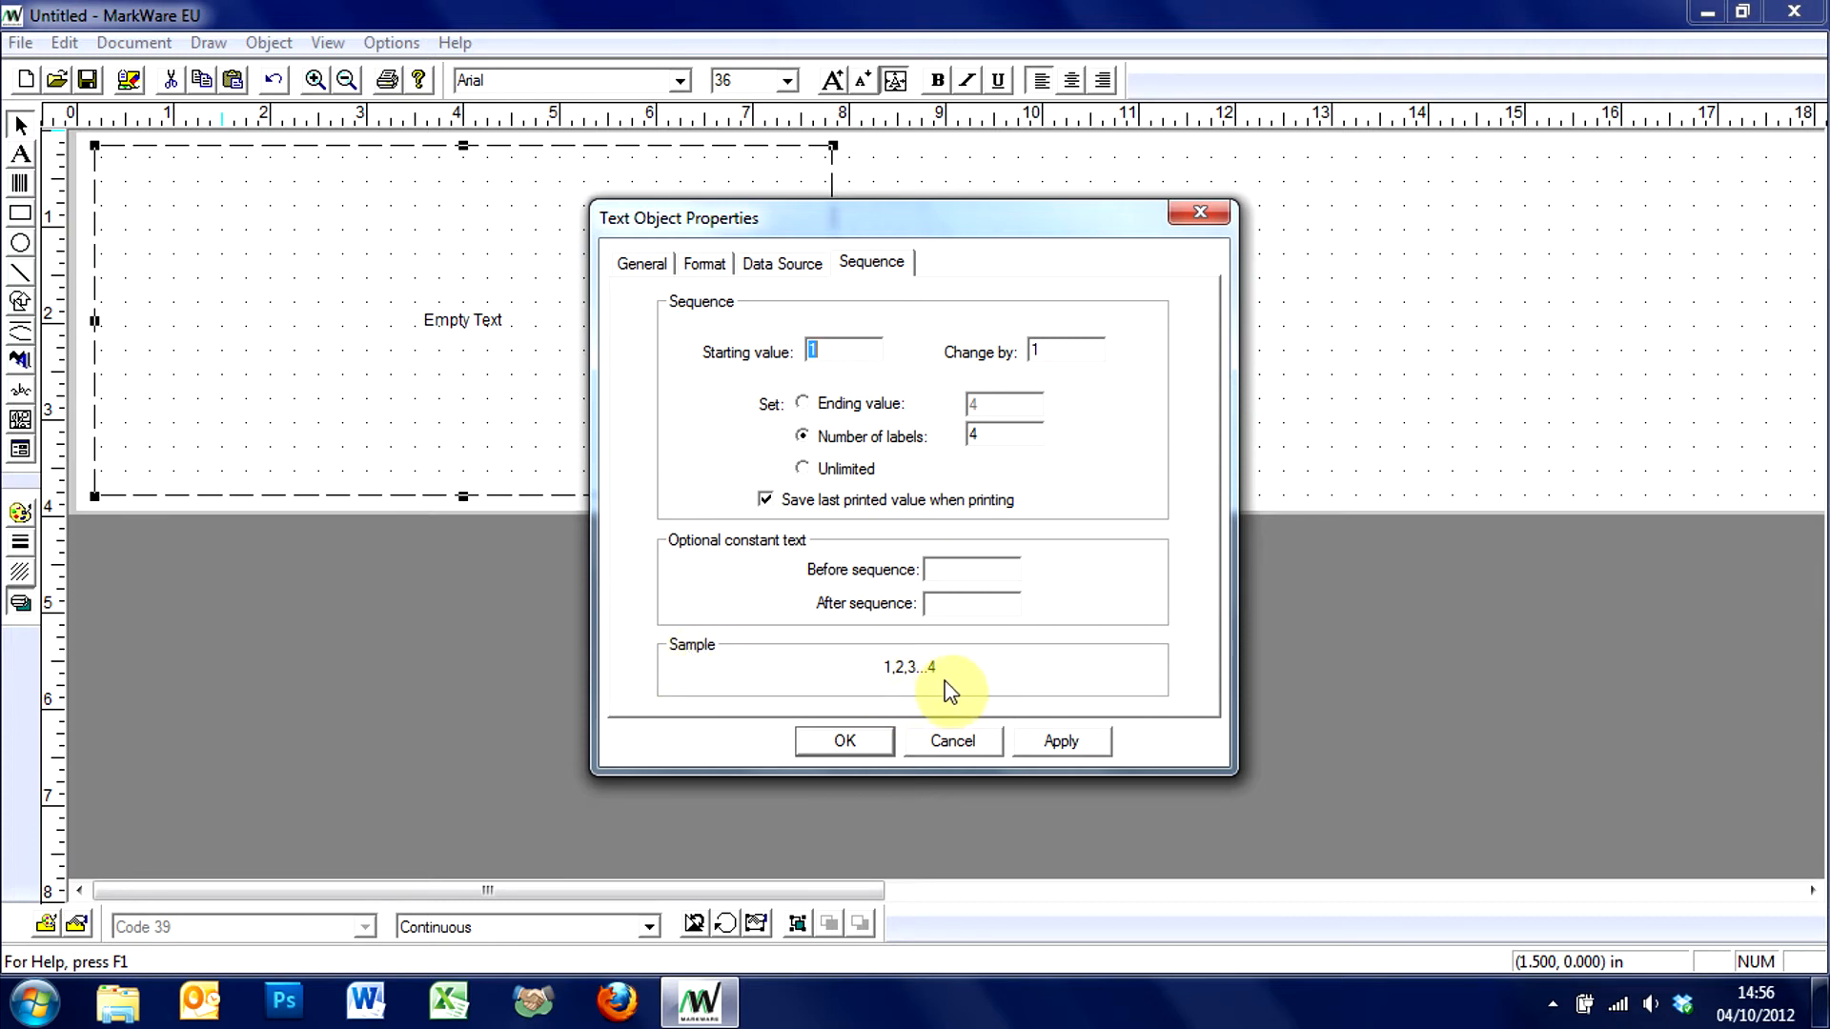
mouse_move(1022, 660)
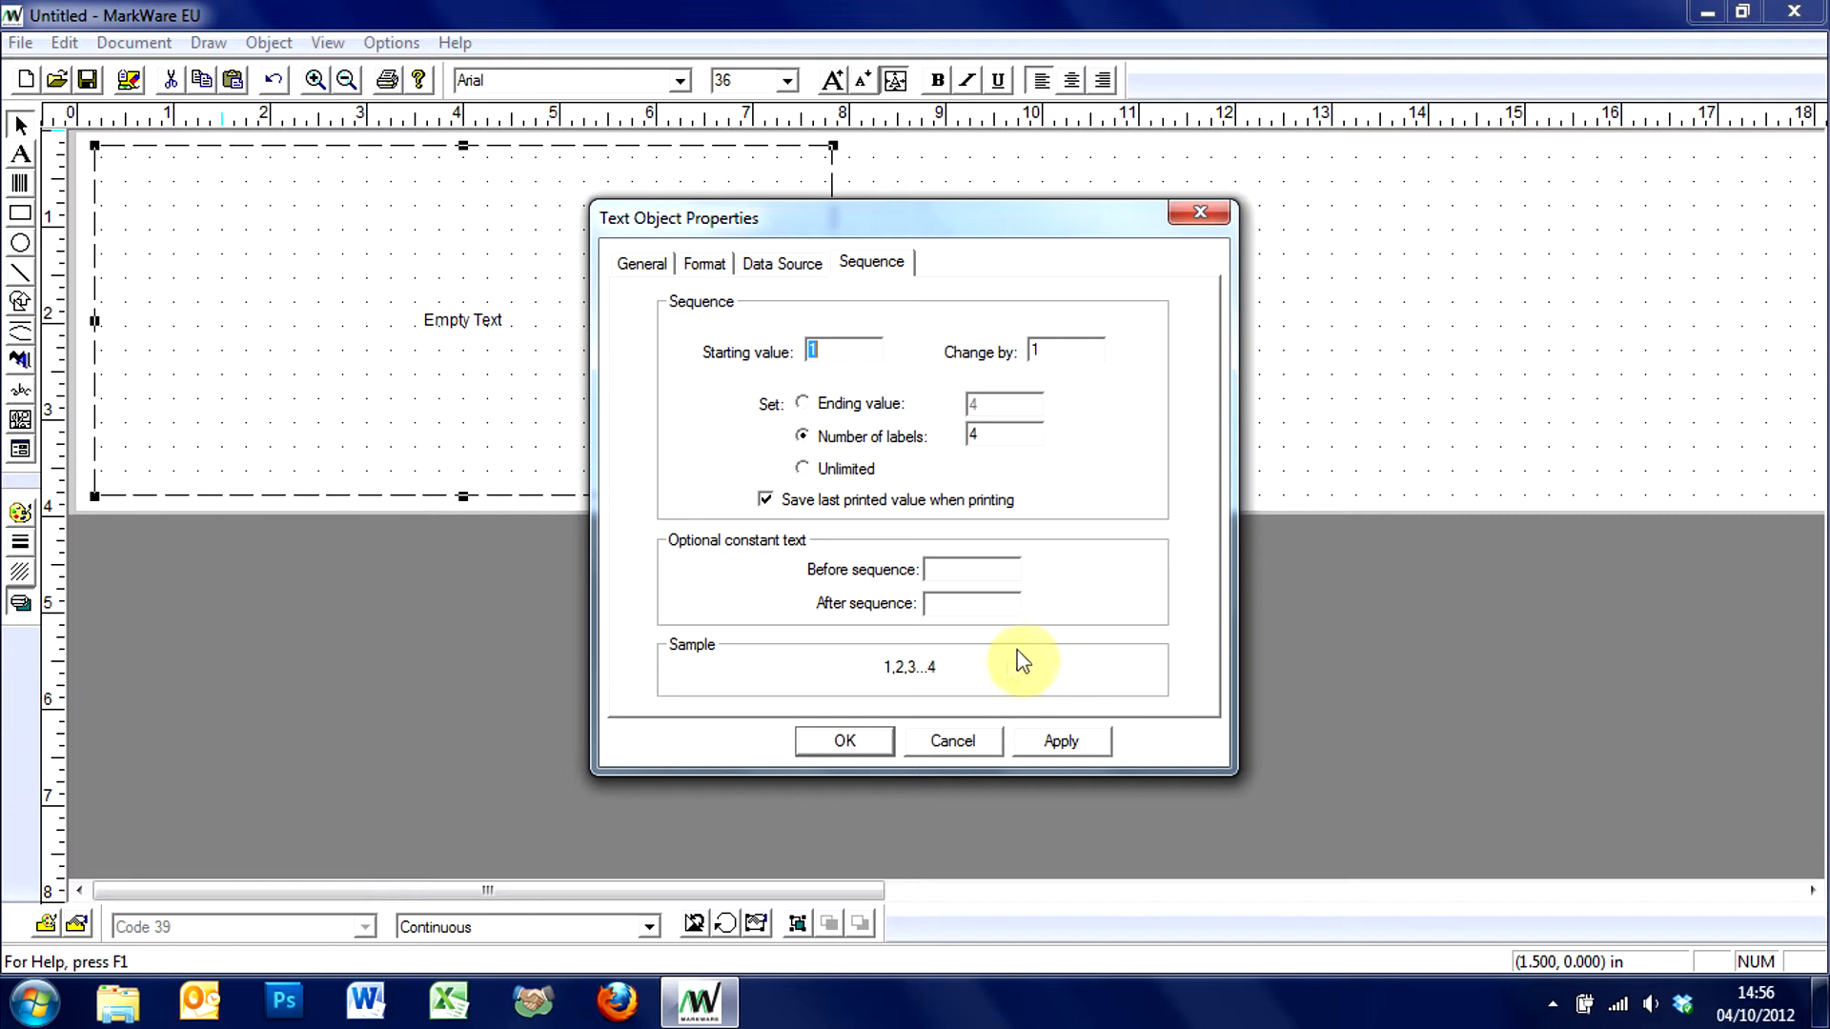
mouse_move(776, 363)
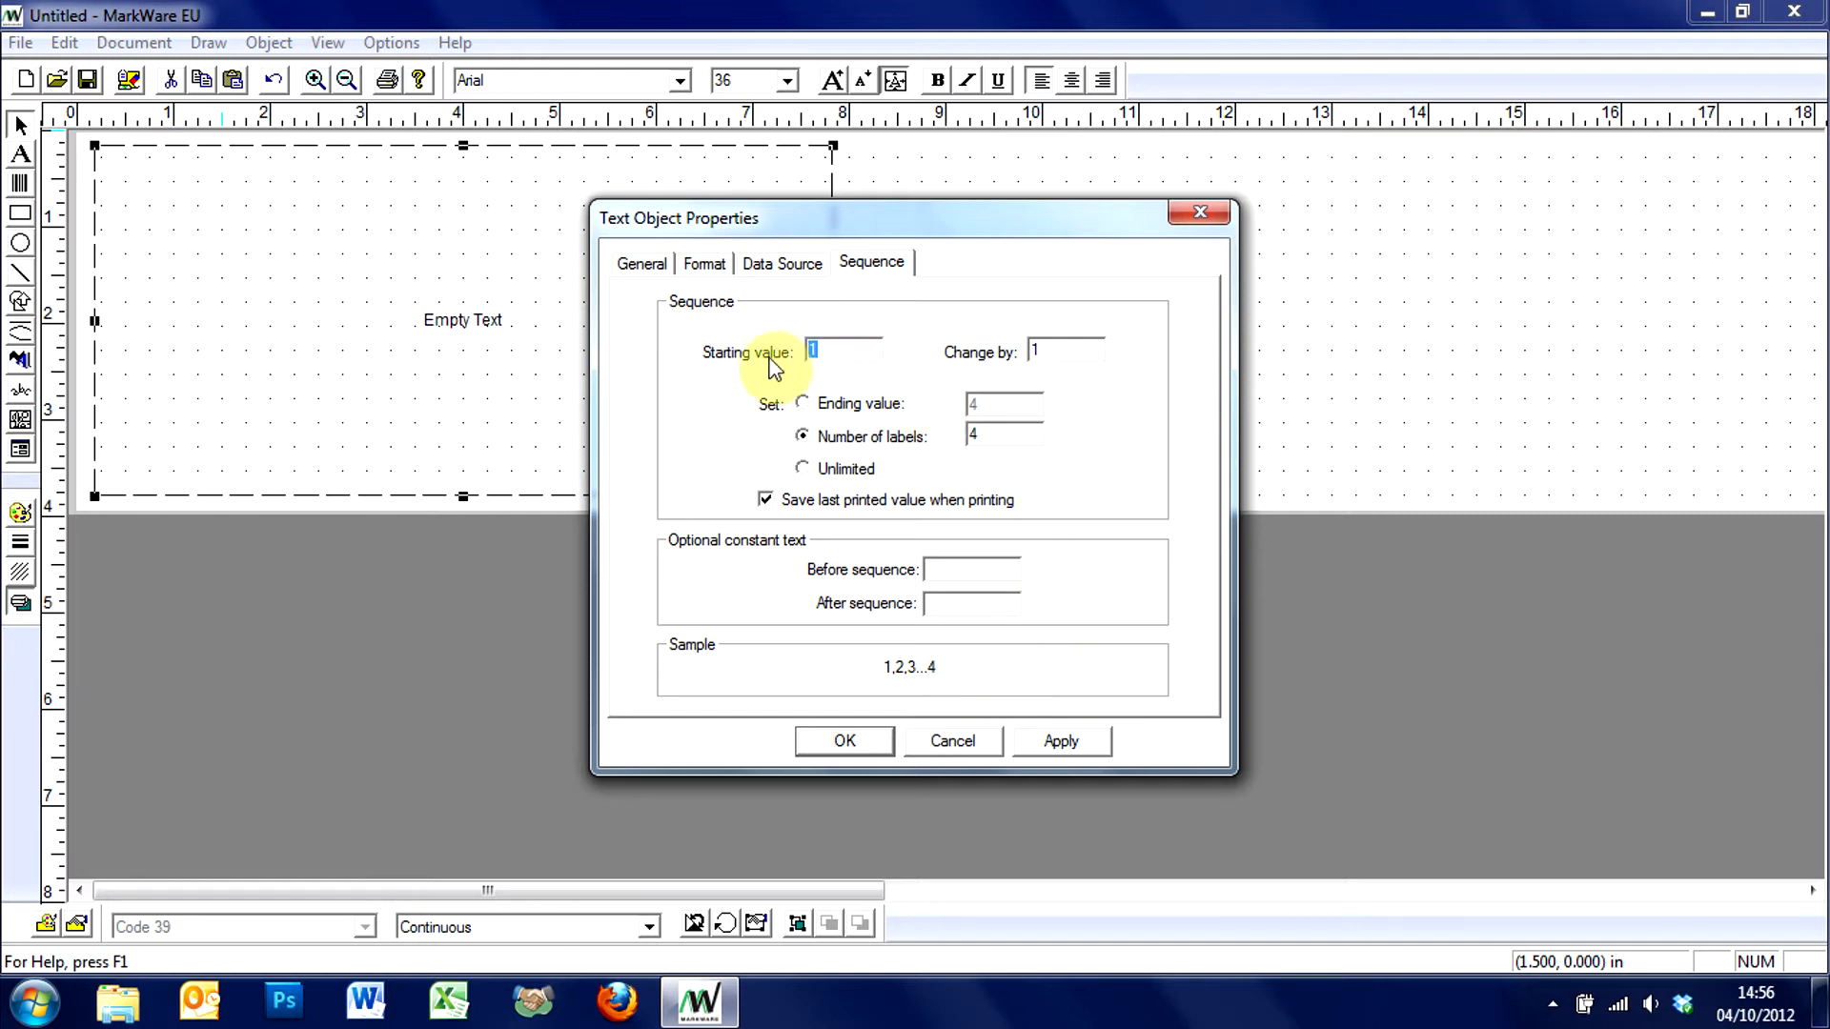
Step: Set the sequence to start at 1001 and change by 1 across the labels
text(1001)
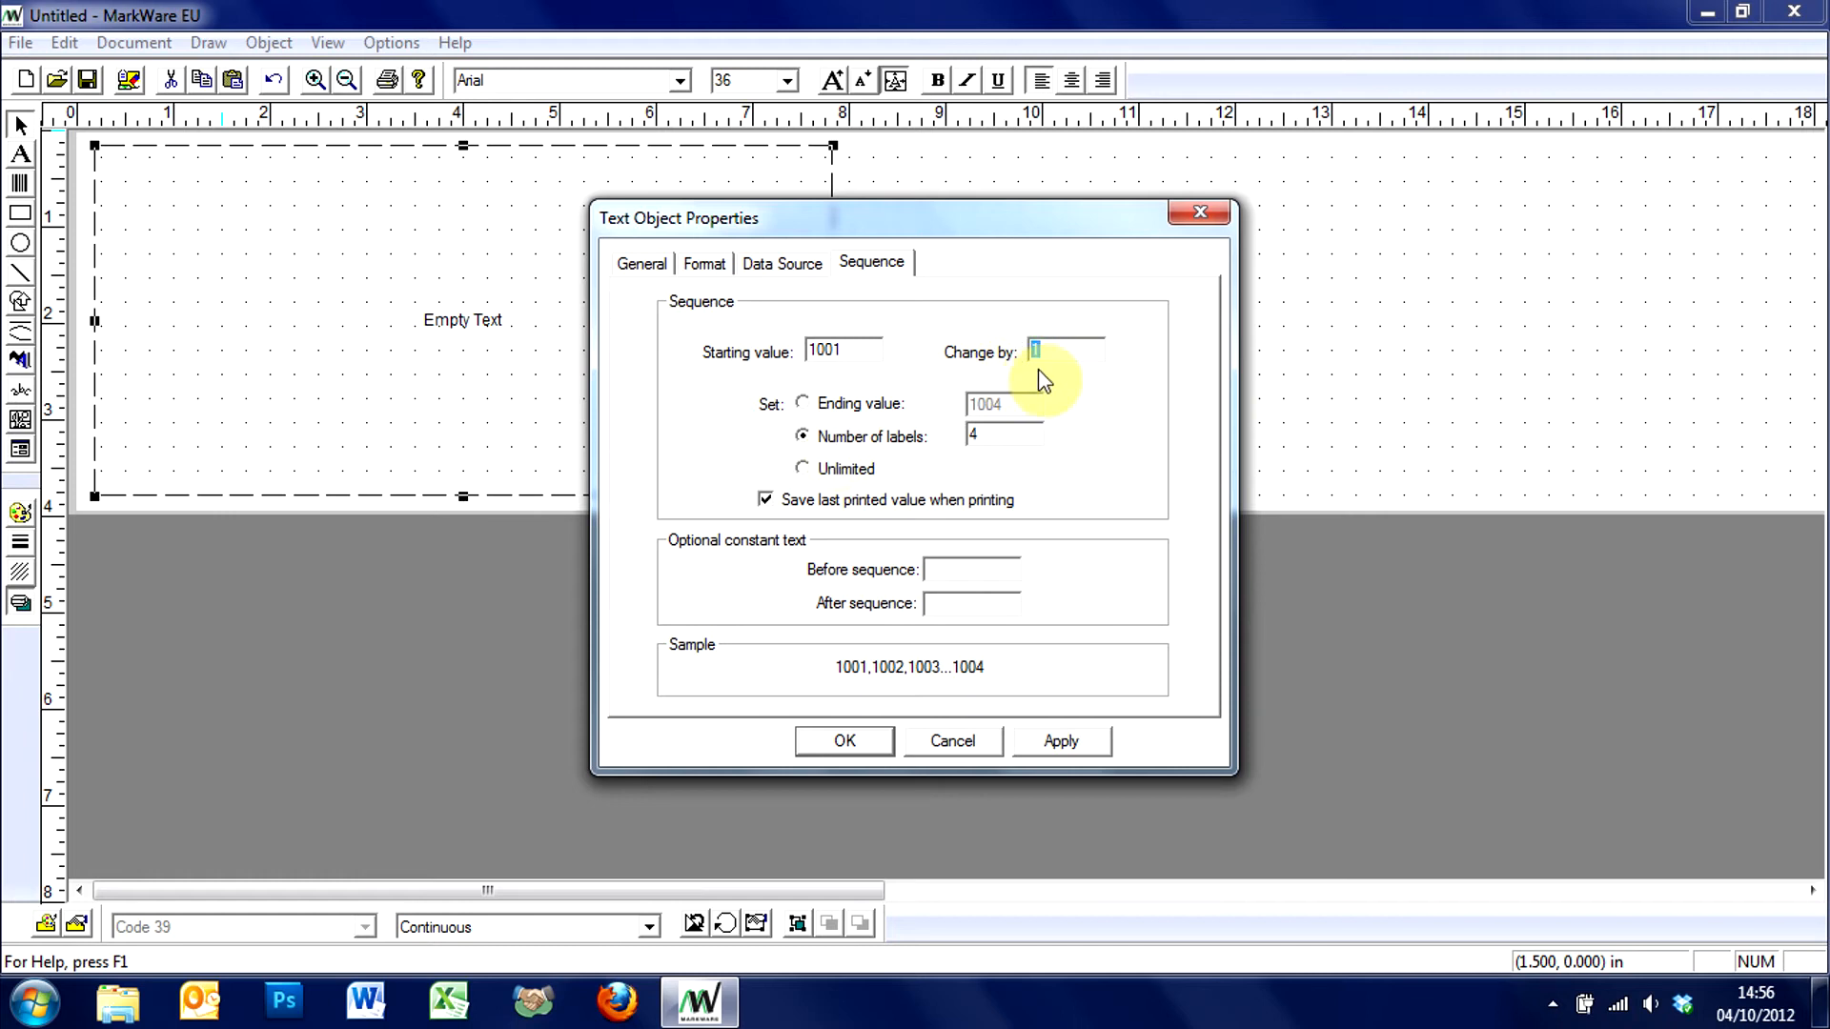
text(2)
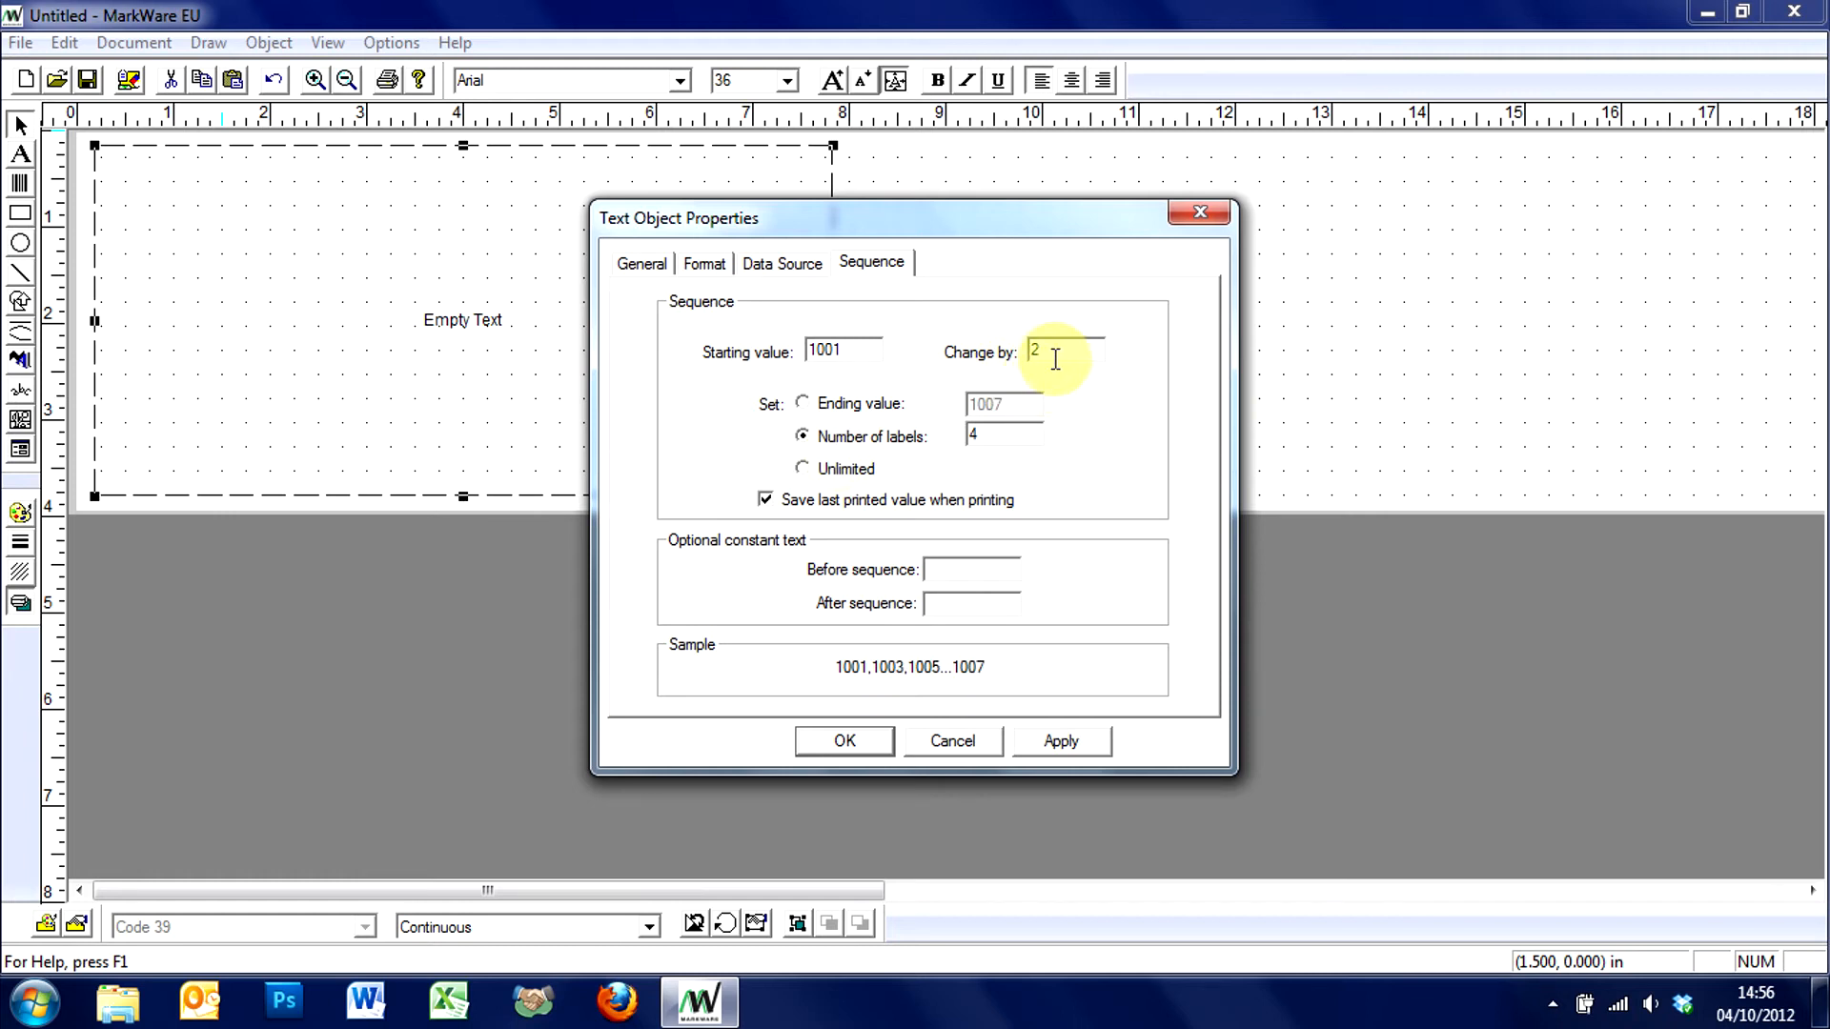
mouse_move(892, 694)
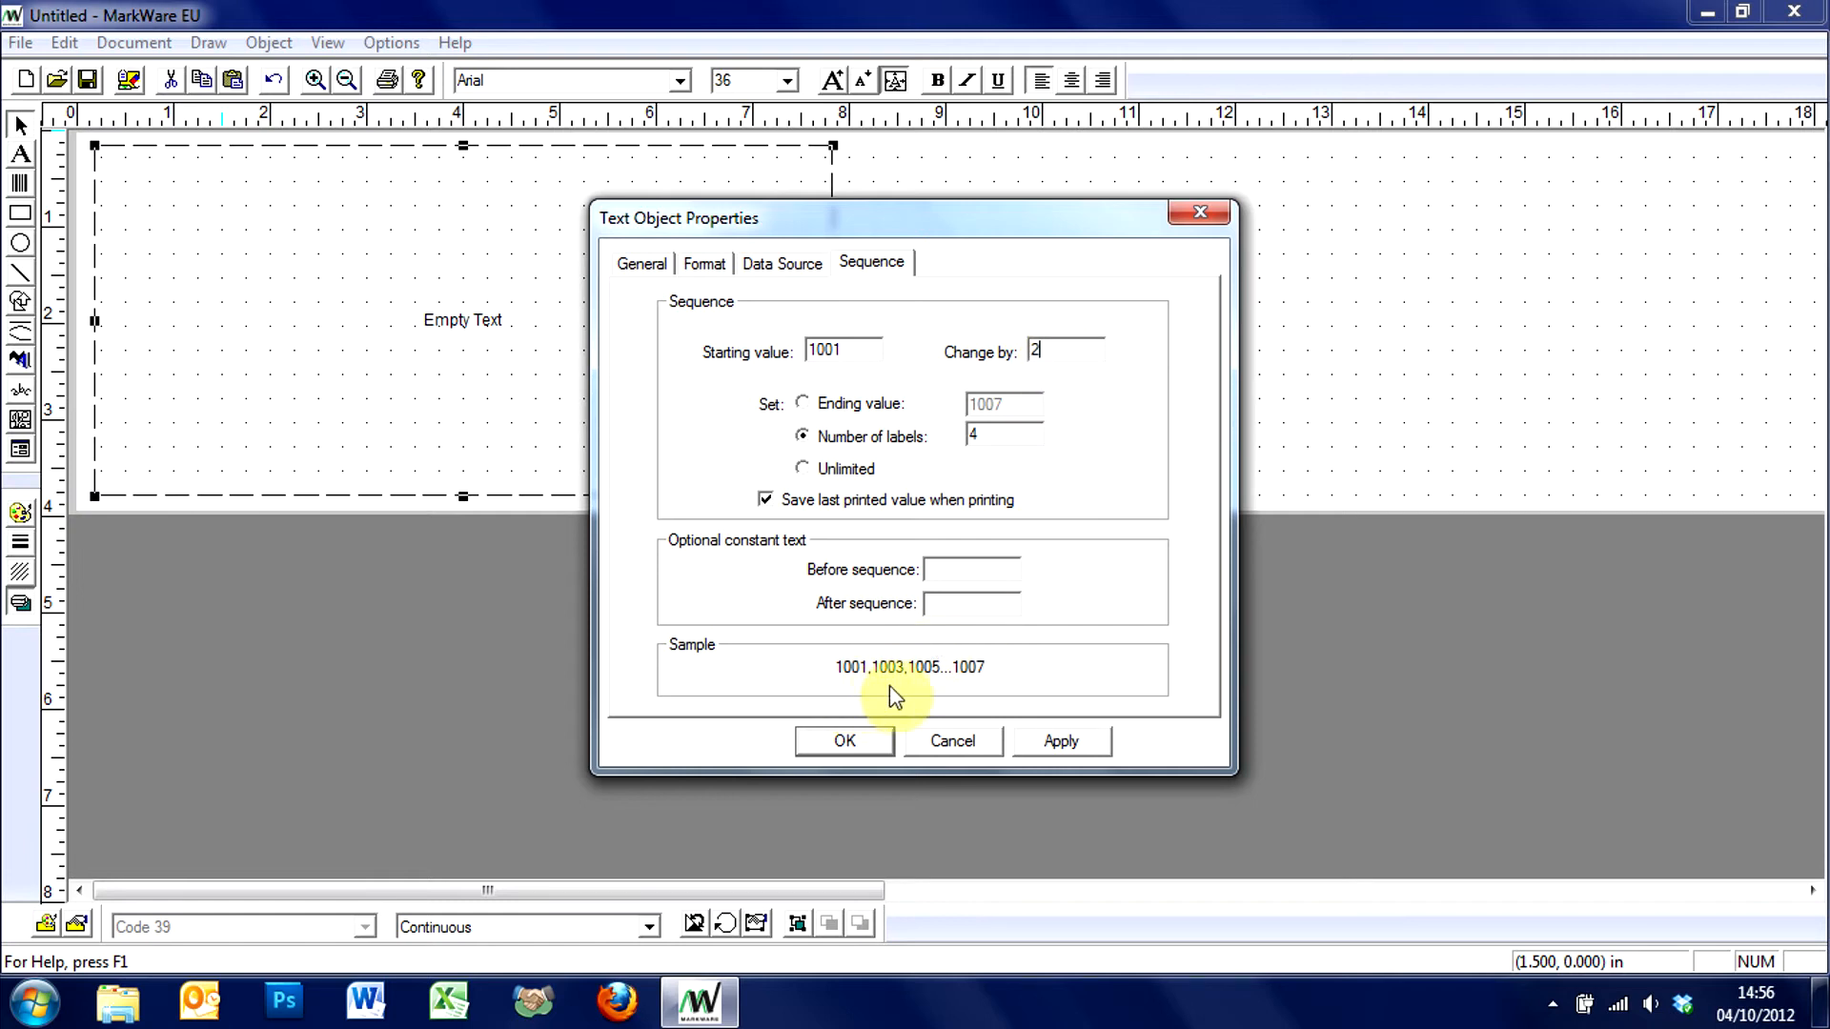
mouse_move(978, 684)
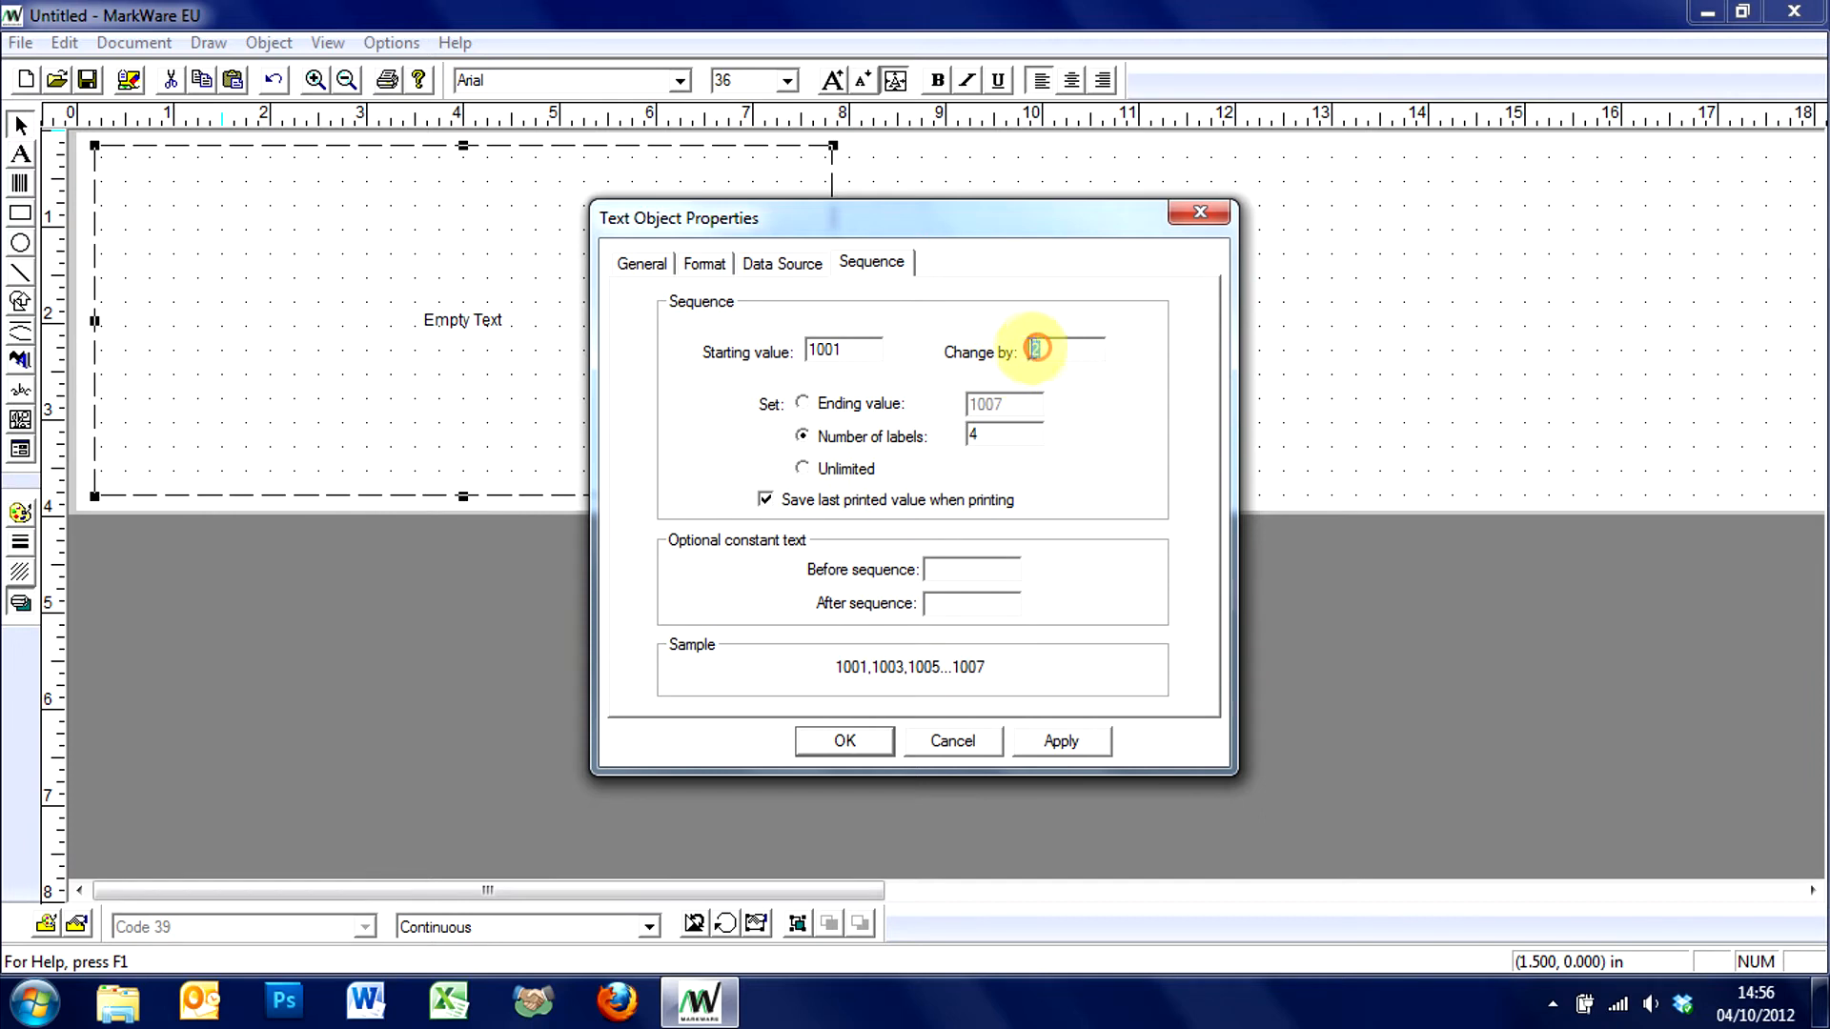
text(1)
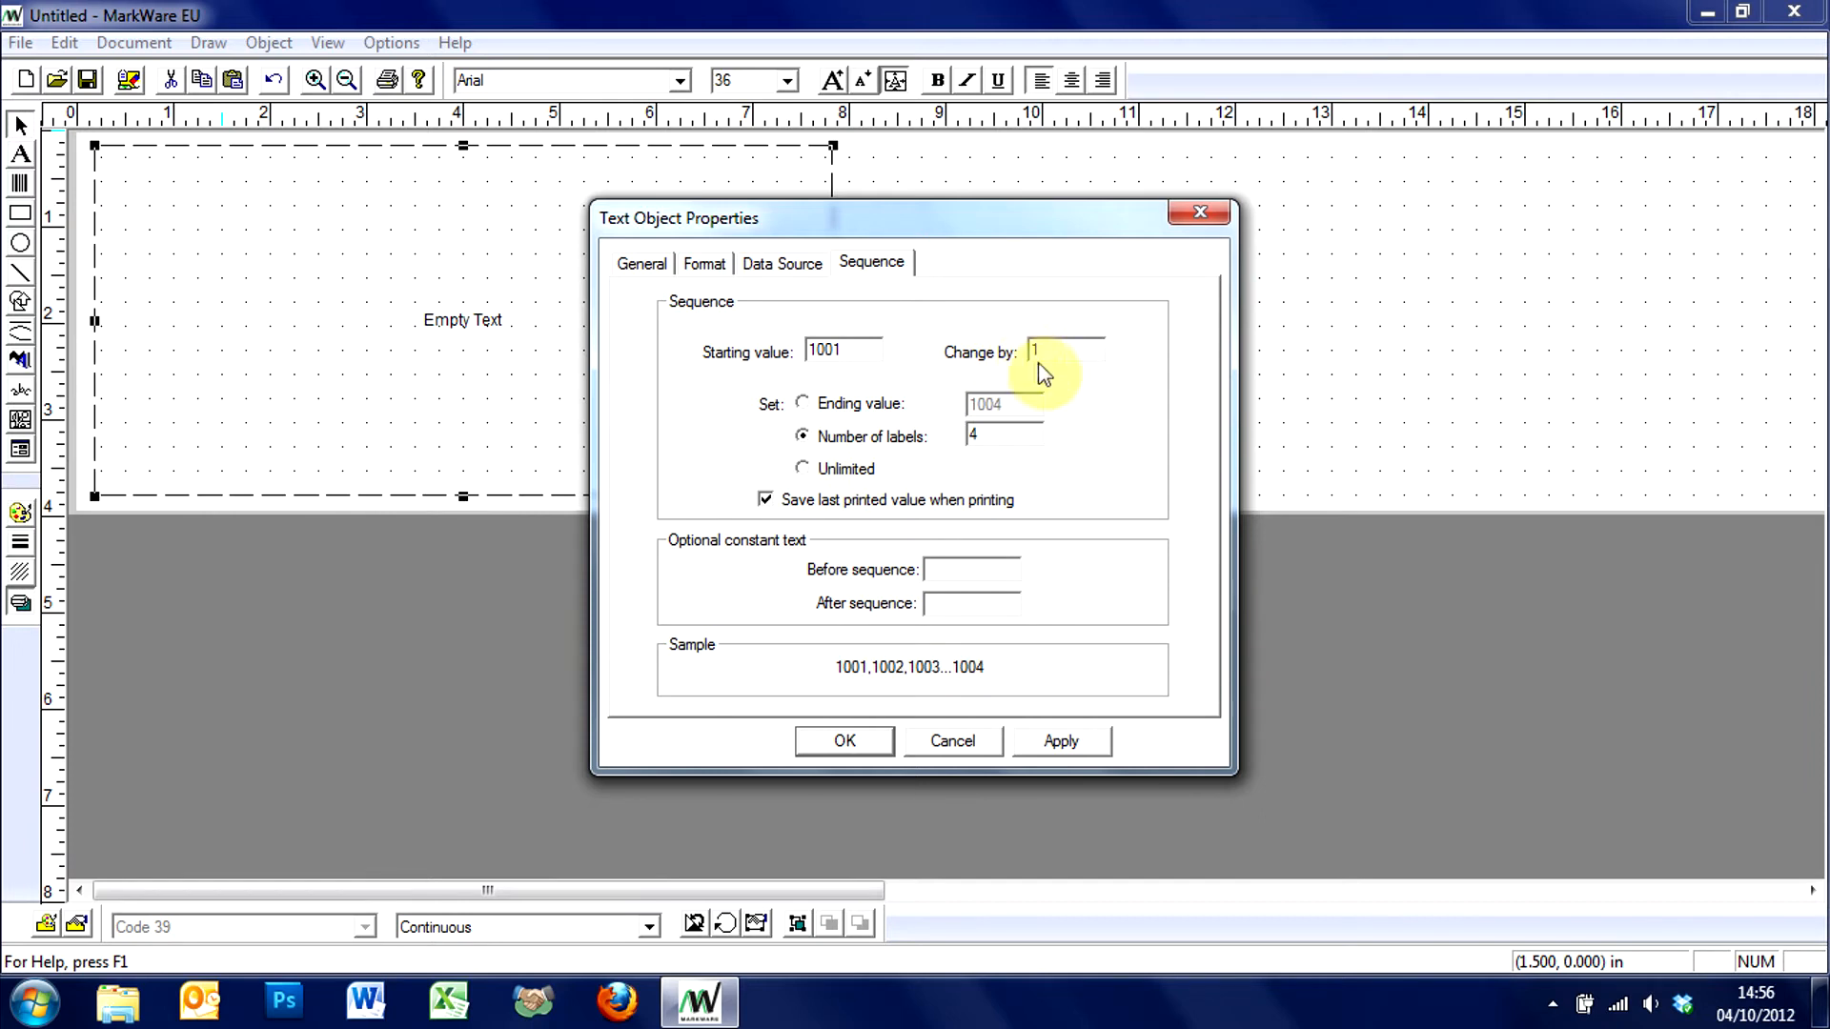
mouse_move(852, 453)
text(100)
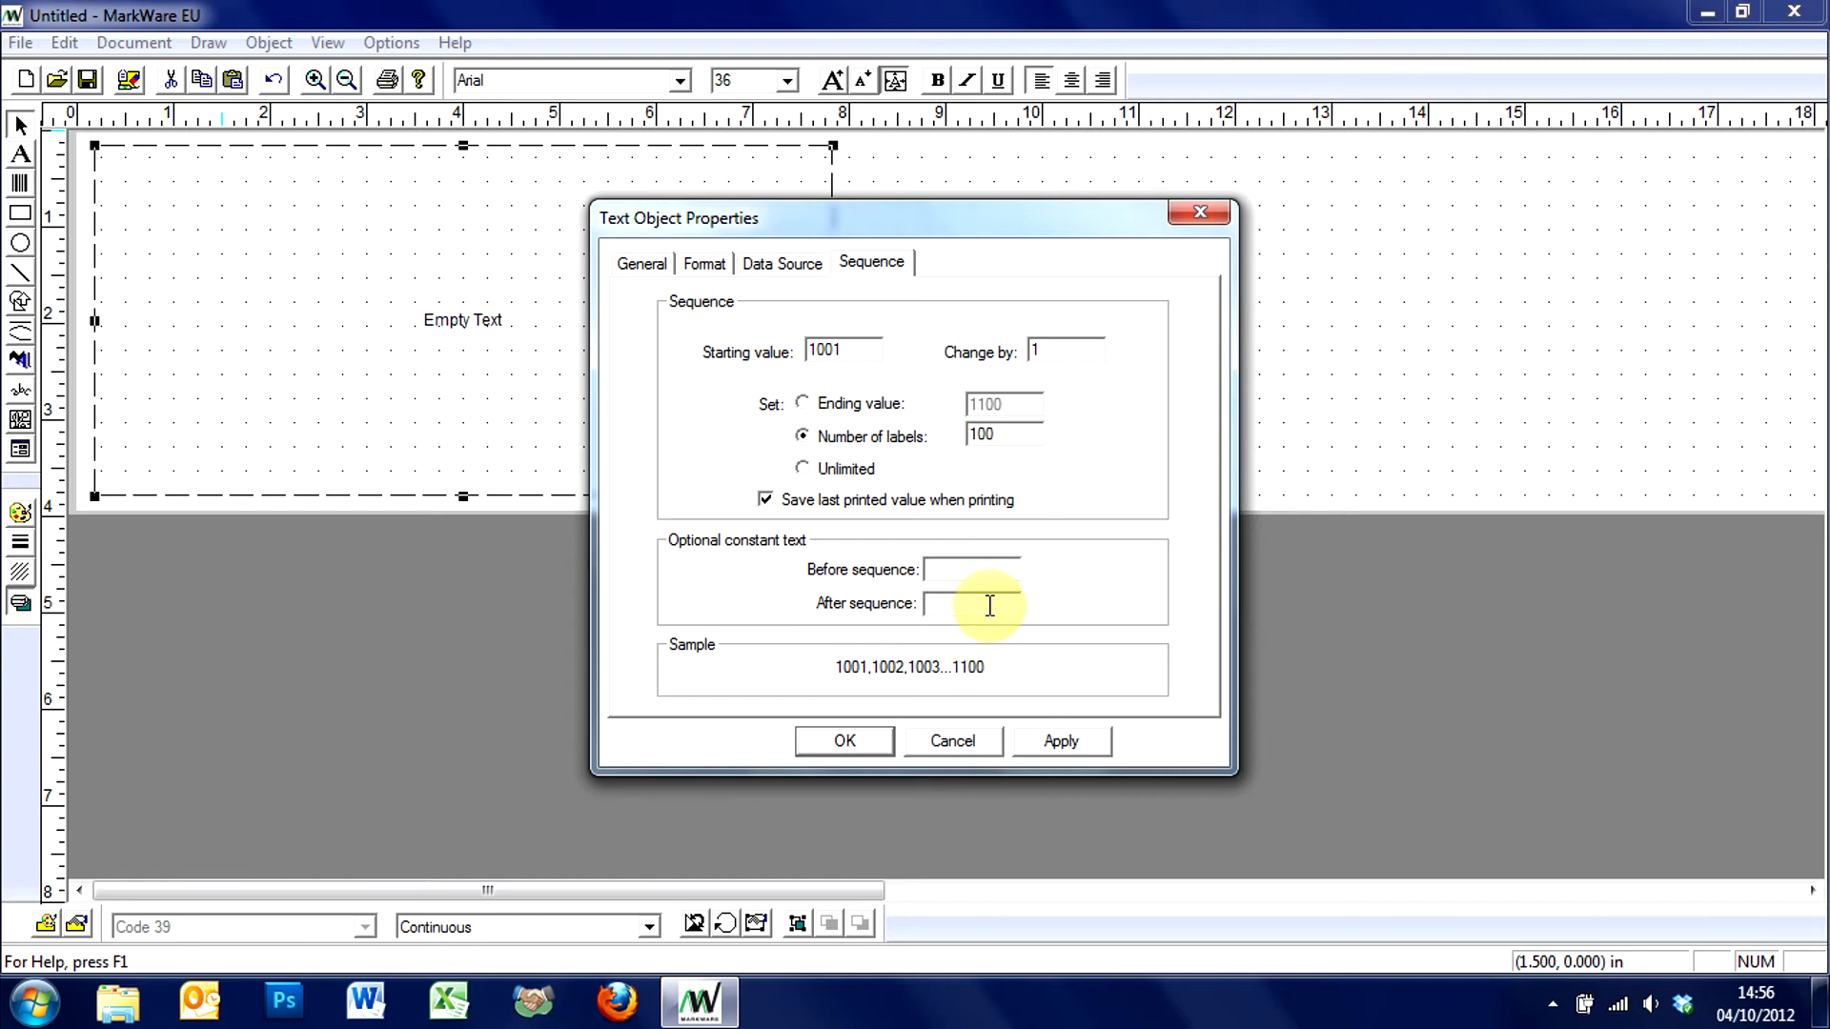
Step: Add the prefix 'A' before the sequence and apply it so the label reads A1001
text(A)
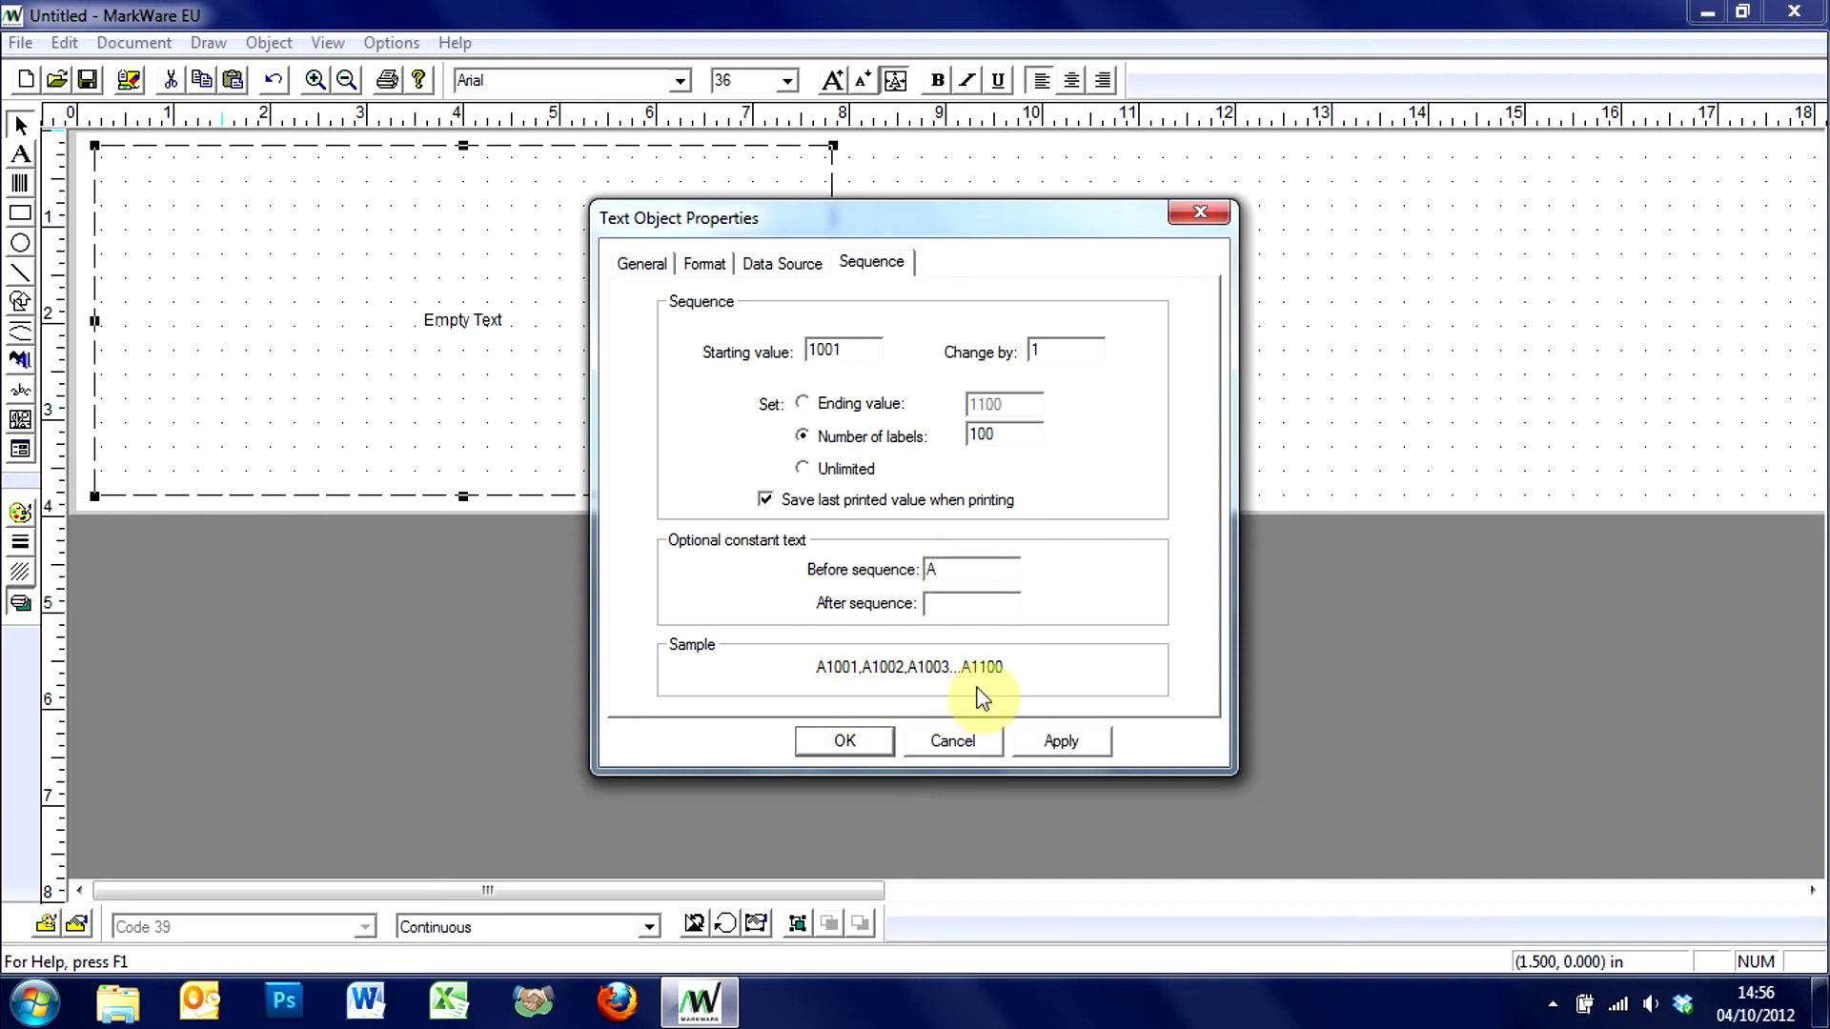
mouse_move(1032, 743)
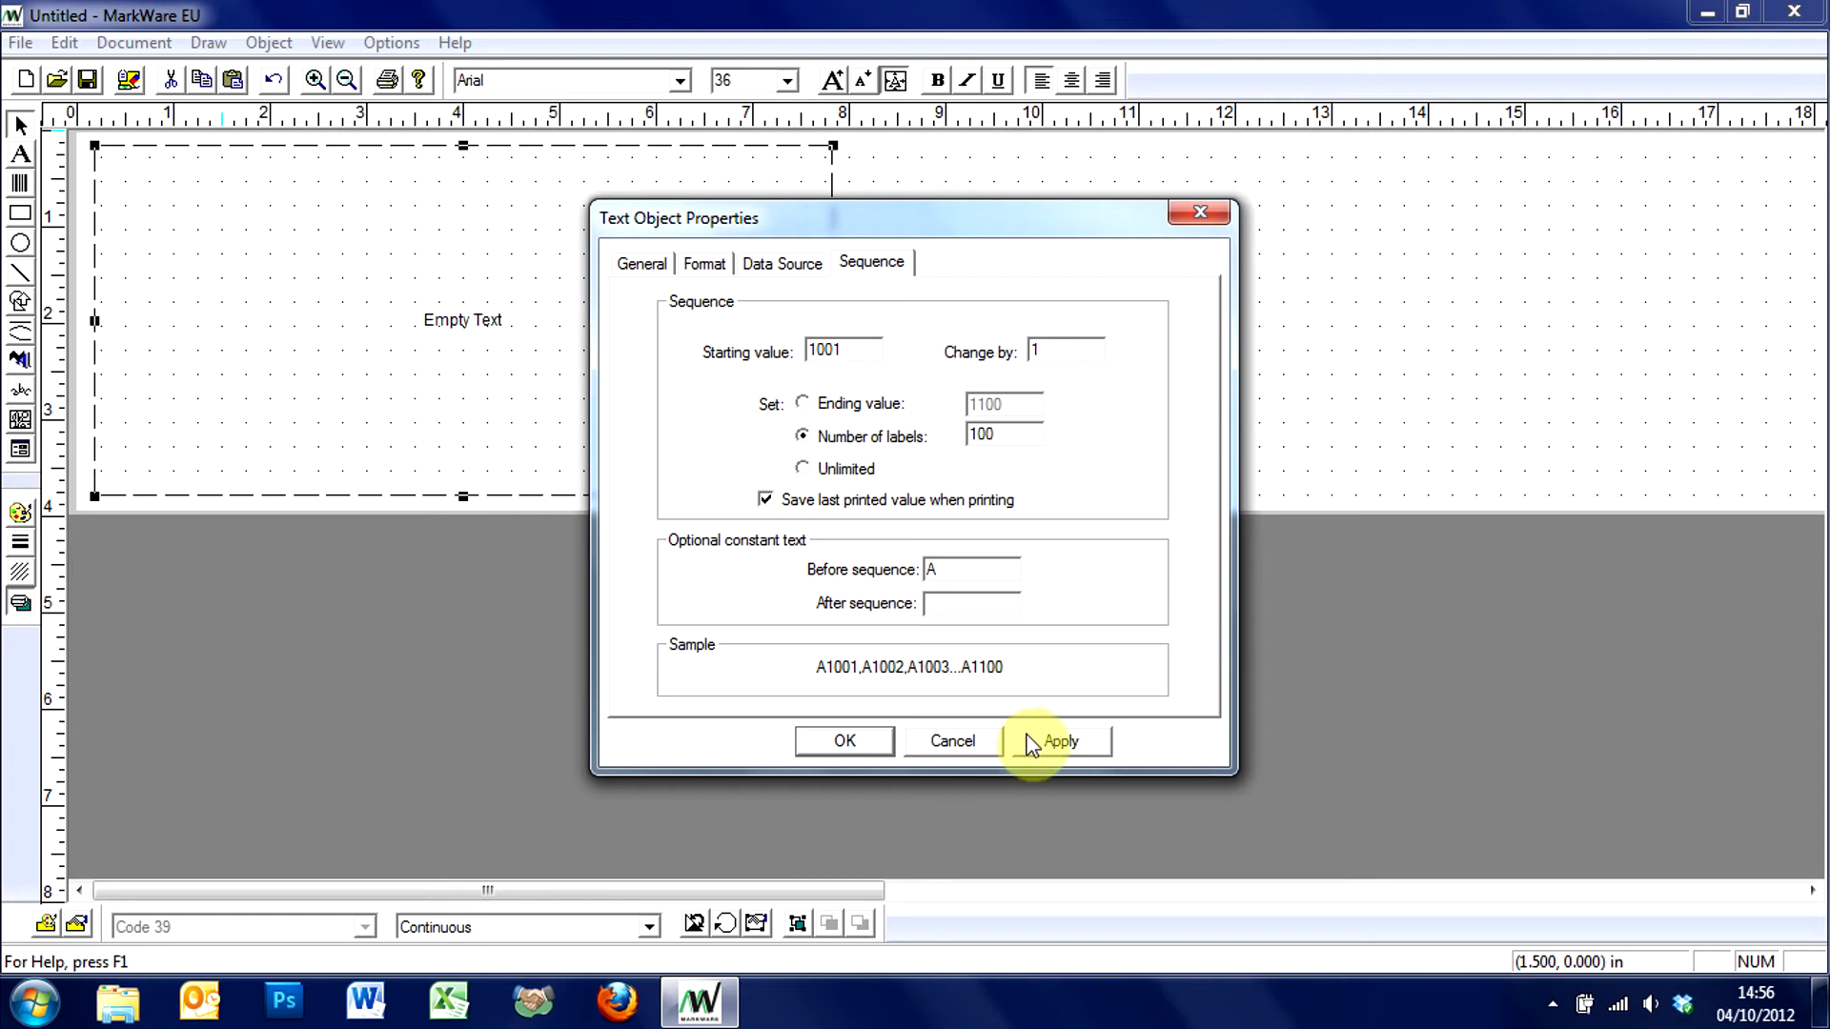
click(845, 742)
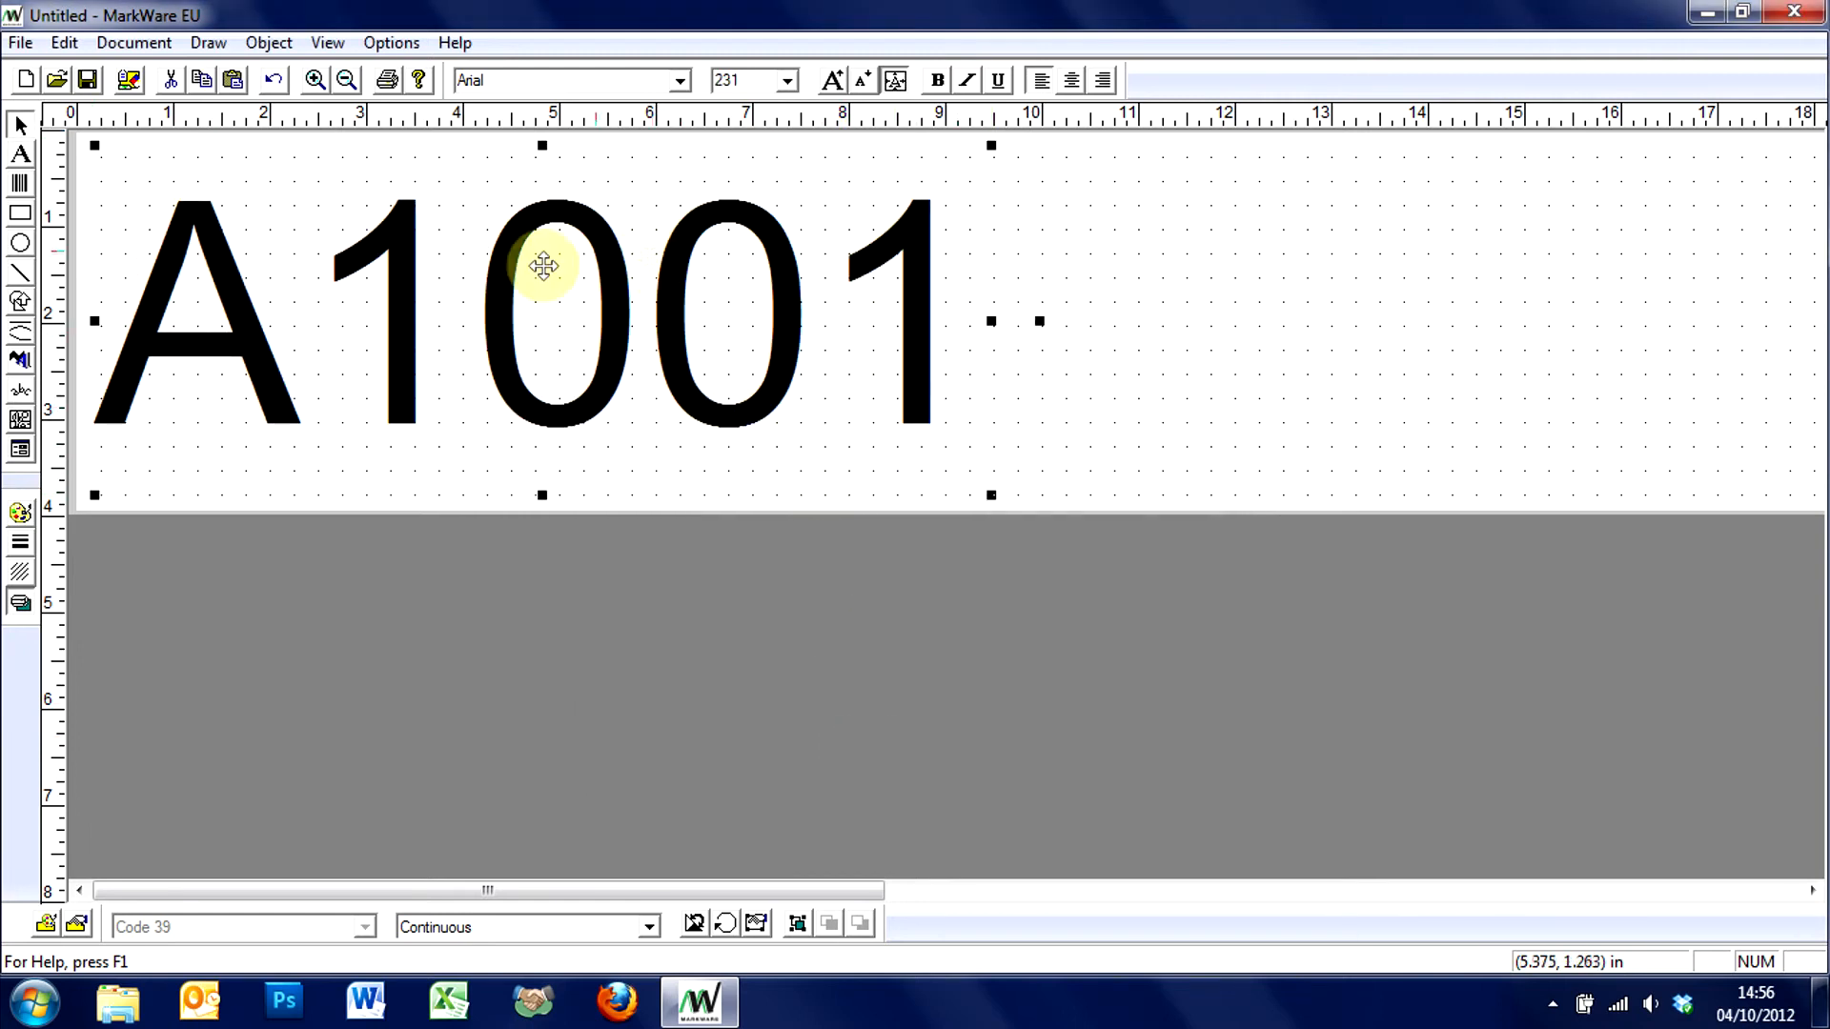
Step: Make the A1001 text bold, deselect it and preview the labels as page 1 of 100
click(683, 88)
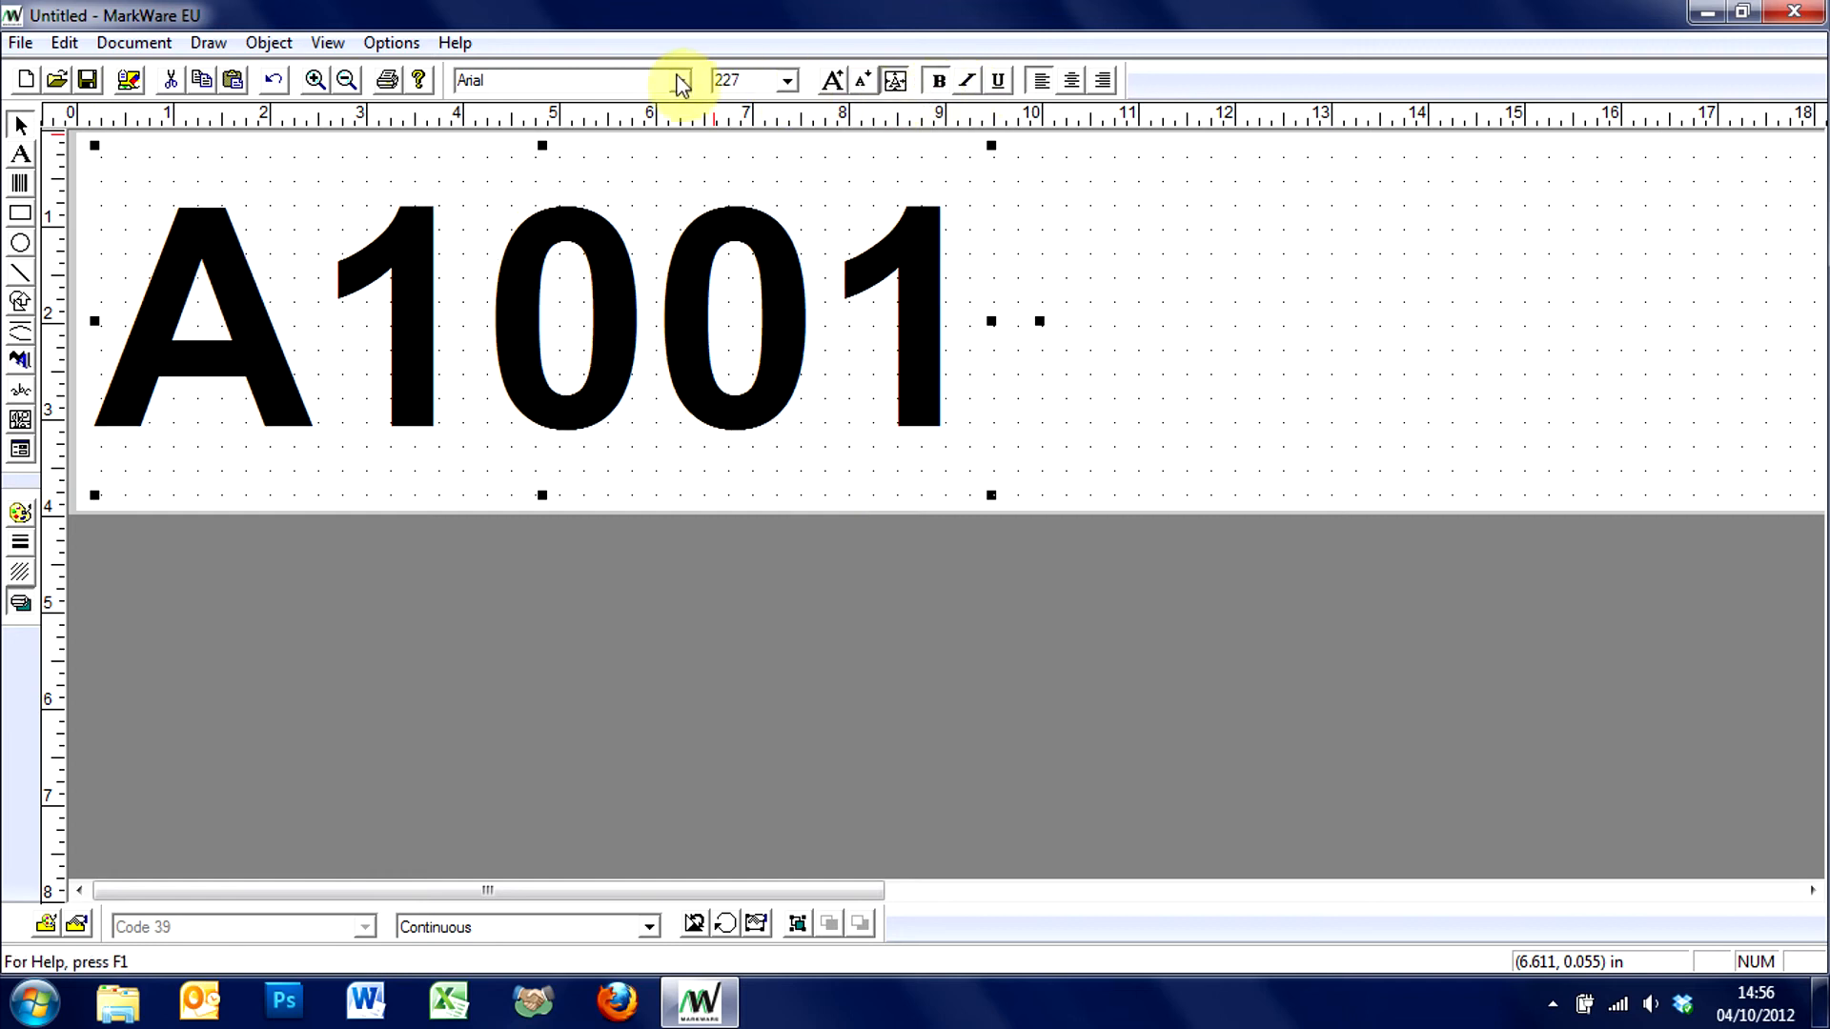
click(680, 80)
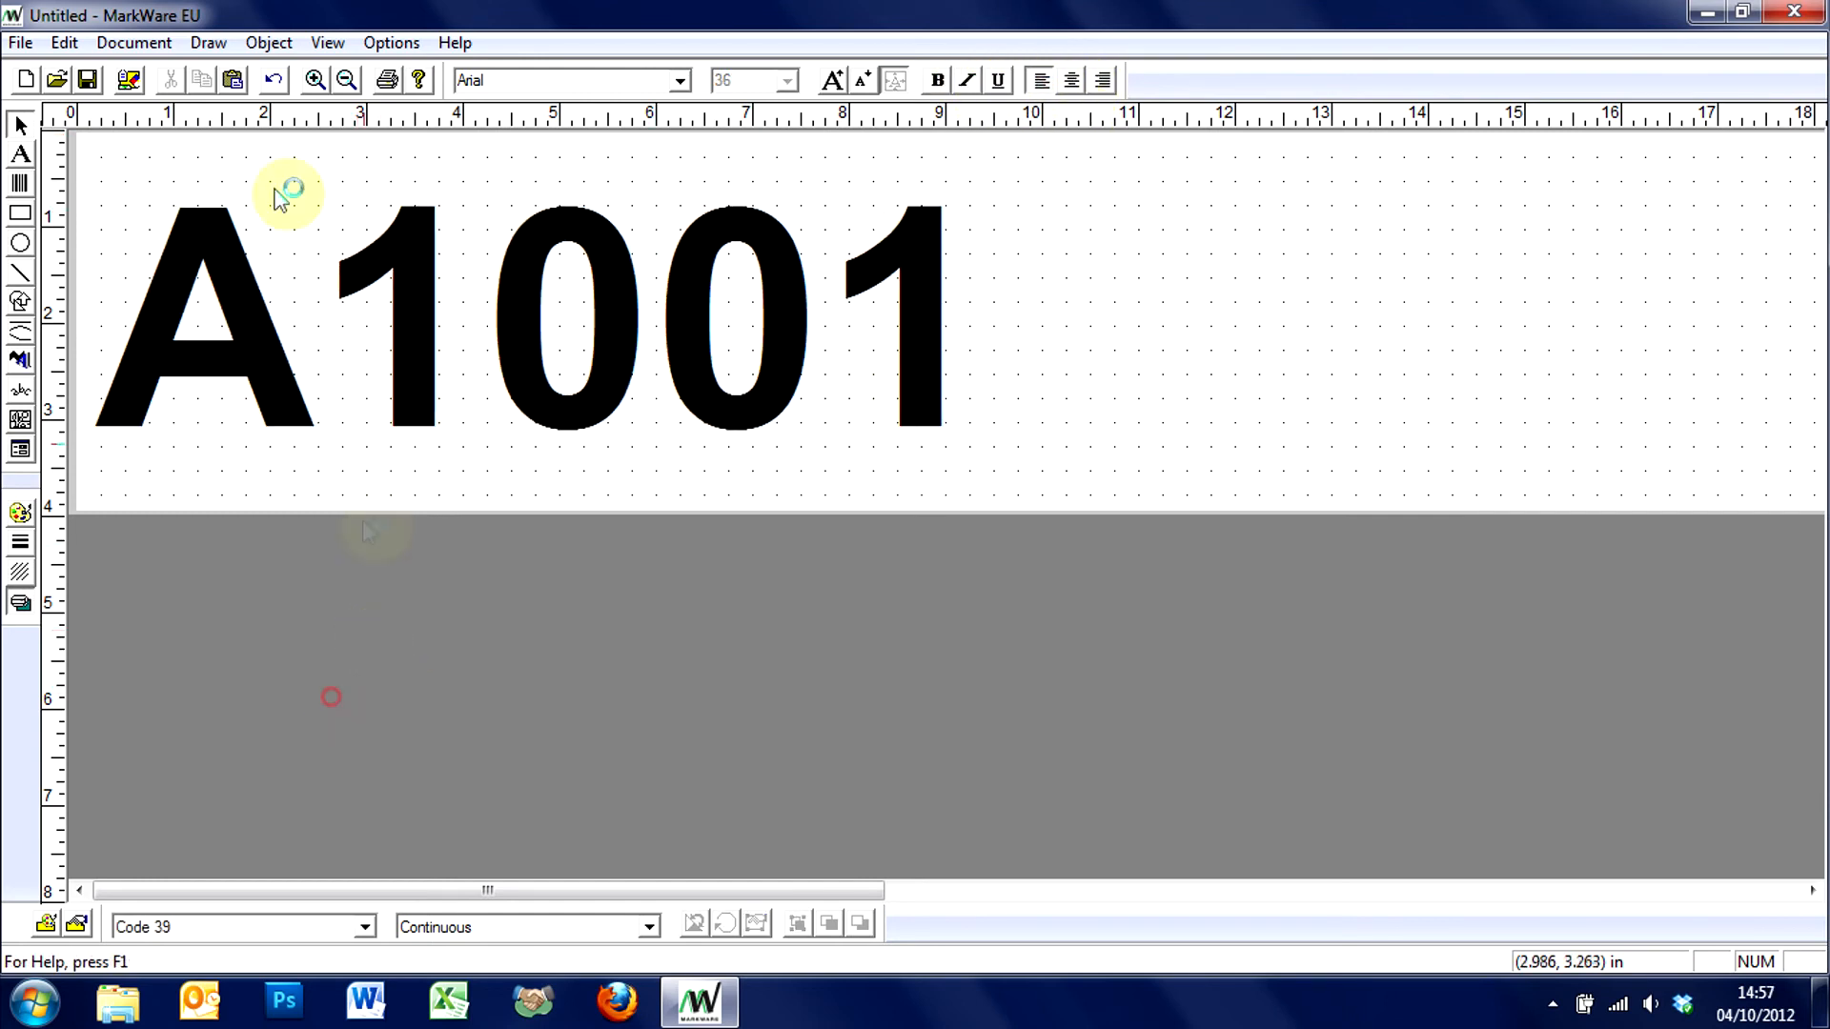
click(132, 42)
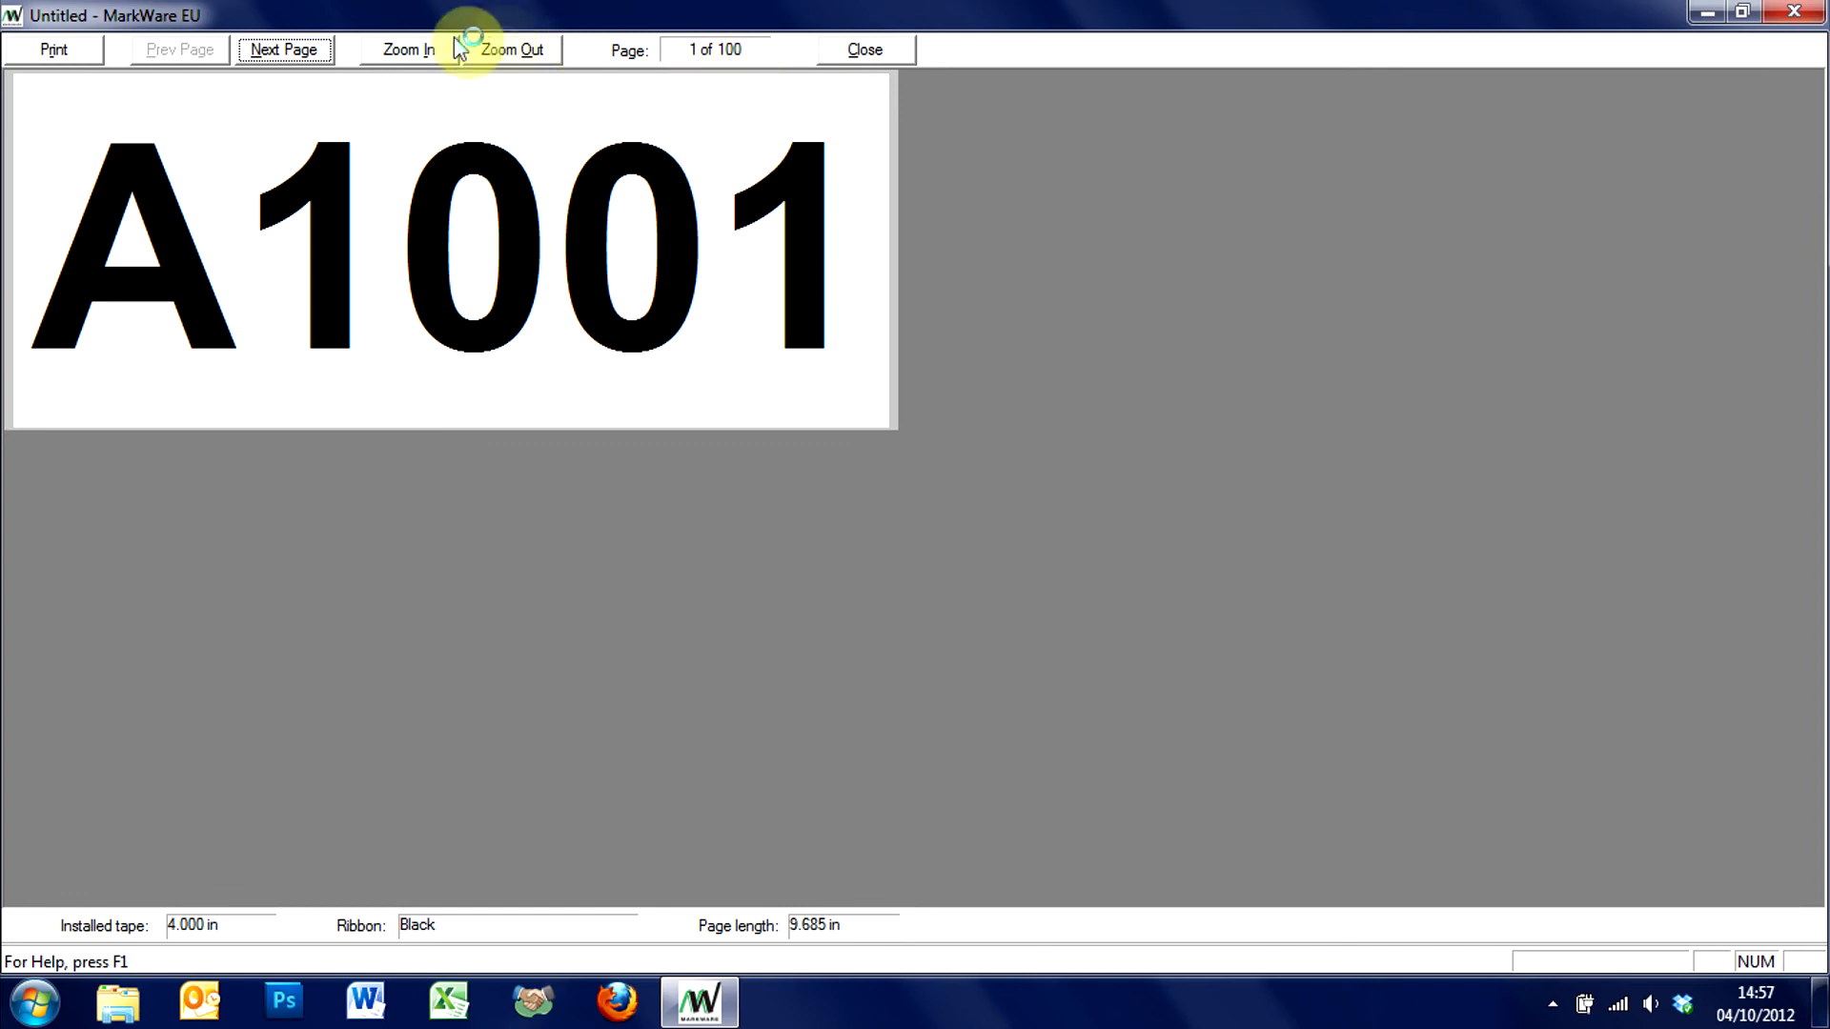
click(284, 49)
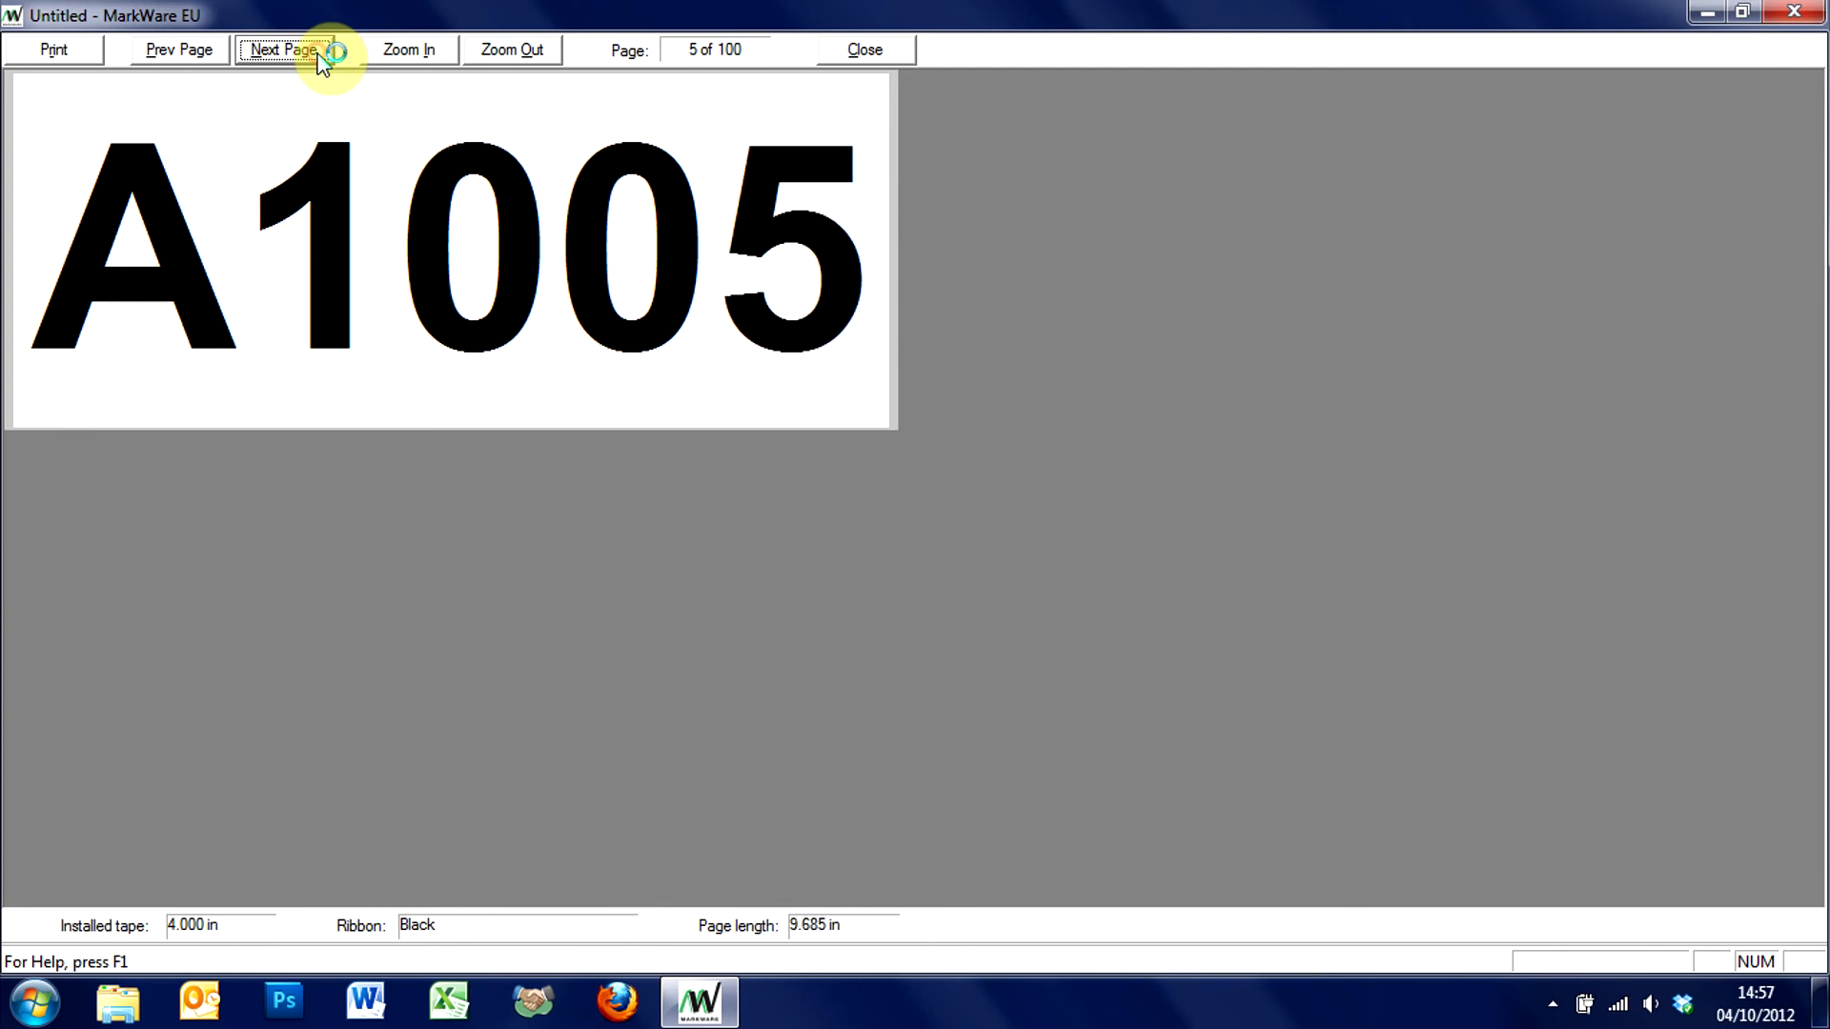
click(863, 50)
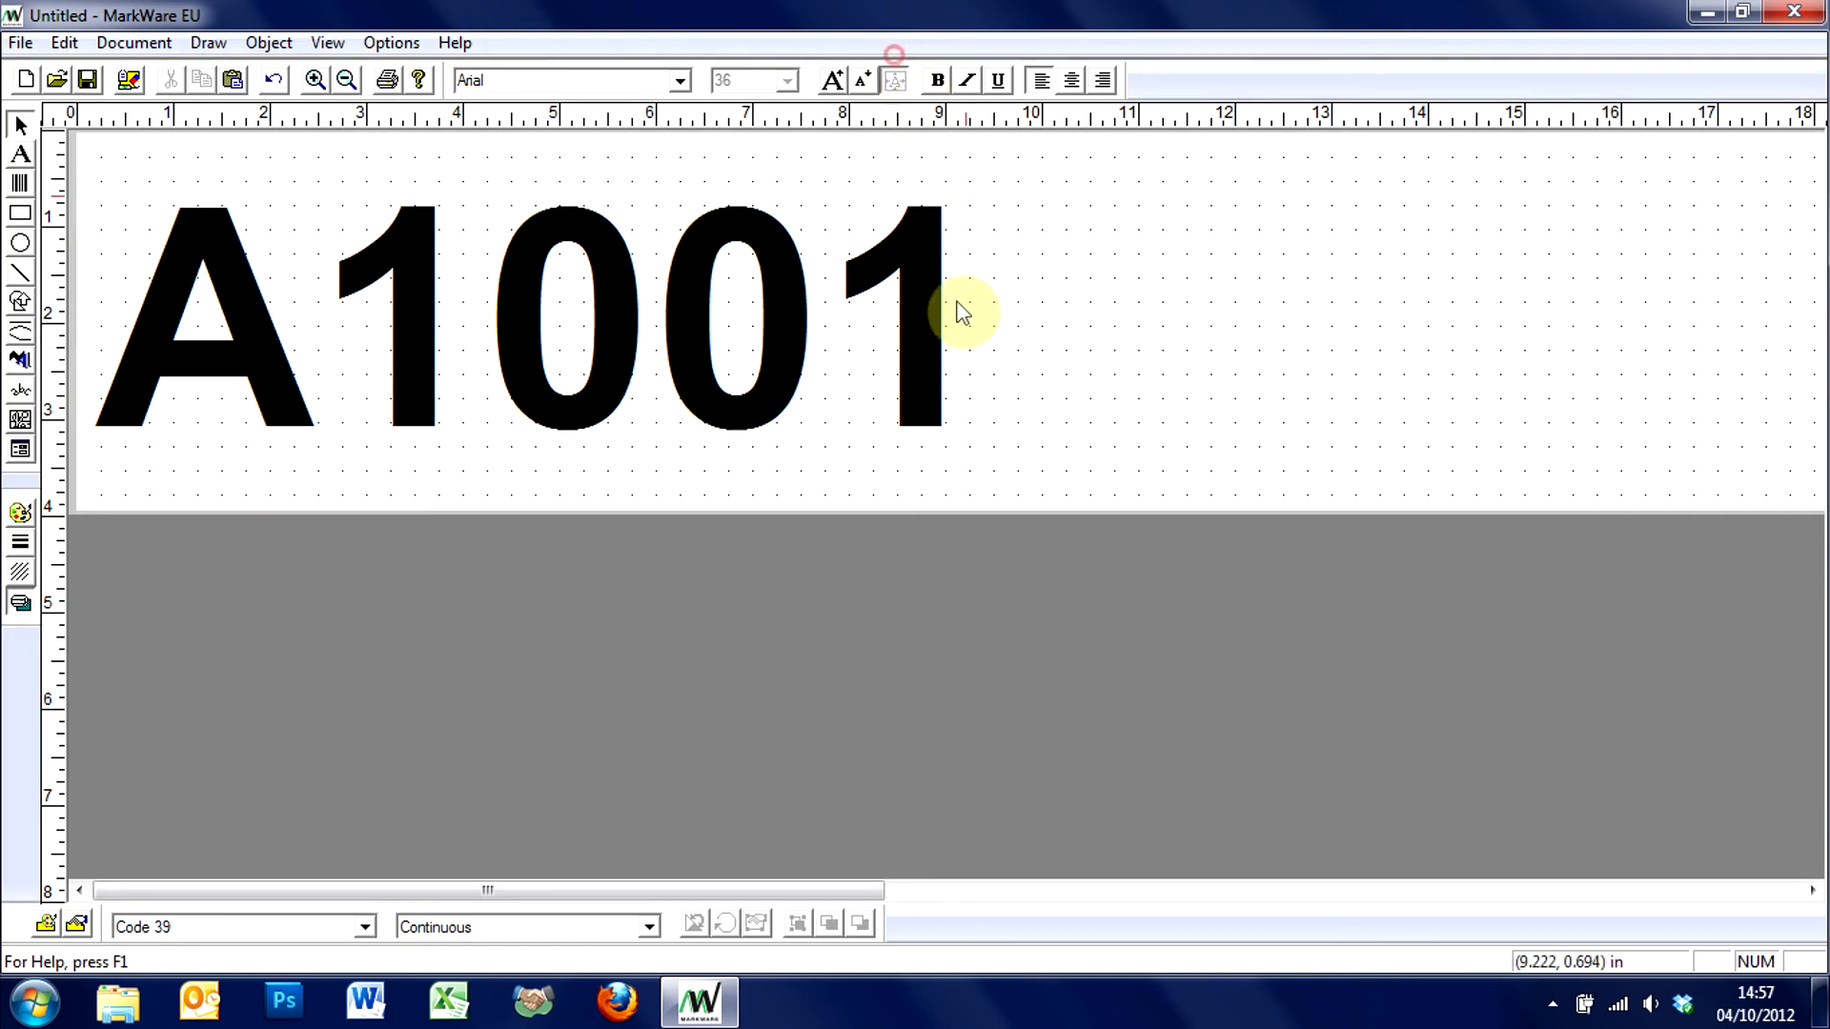
mouse_move(488, 564)
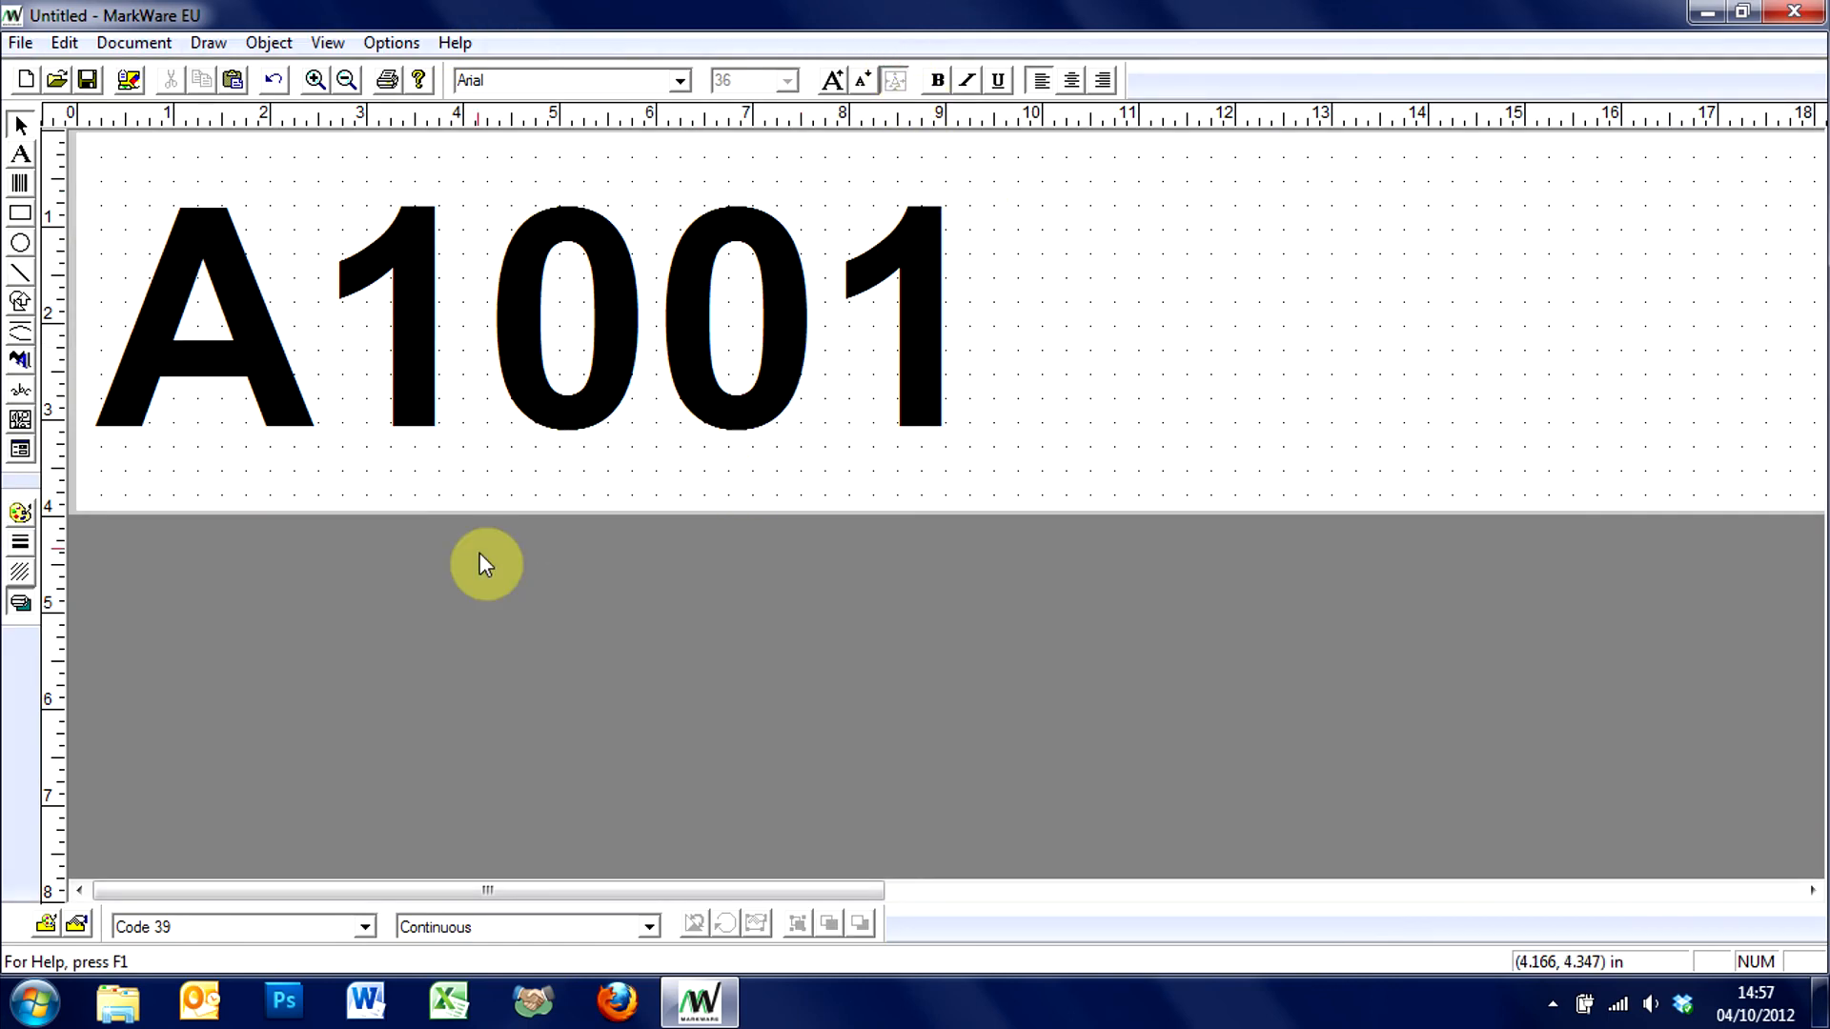